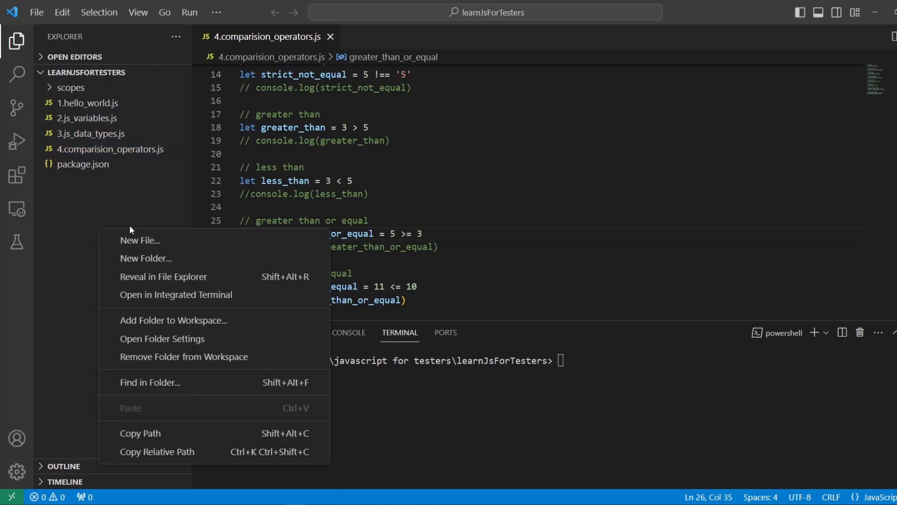
Create a new file named 5.logical_operators.js in the learnJsForTesters project
click(140, 240)
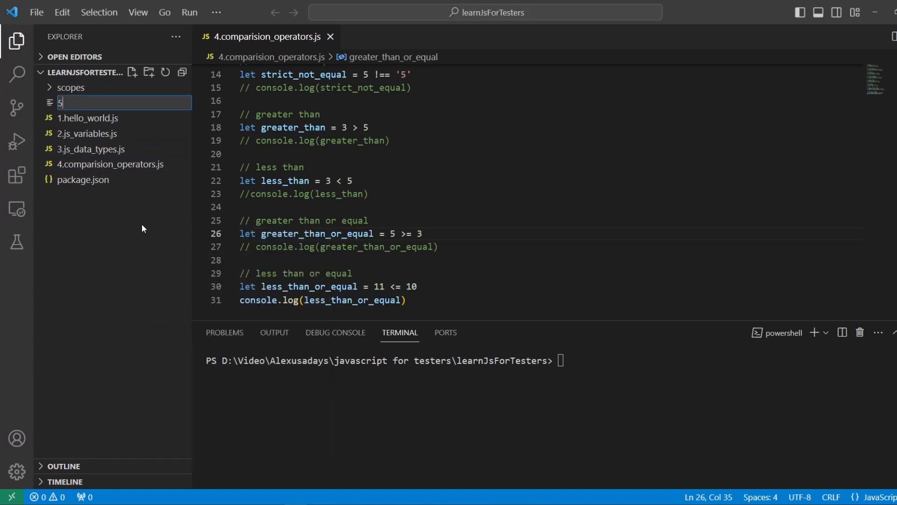
text(.logical_operators.)
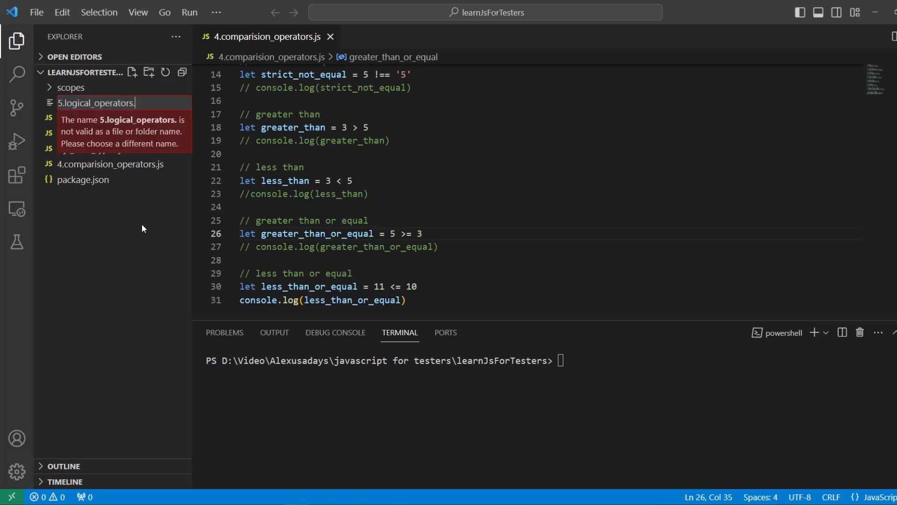
key(Enter)
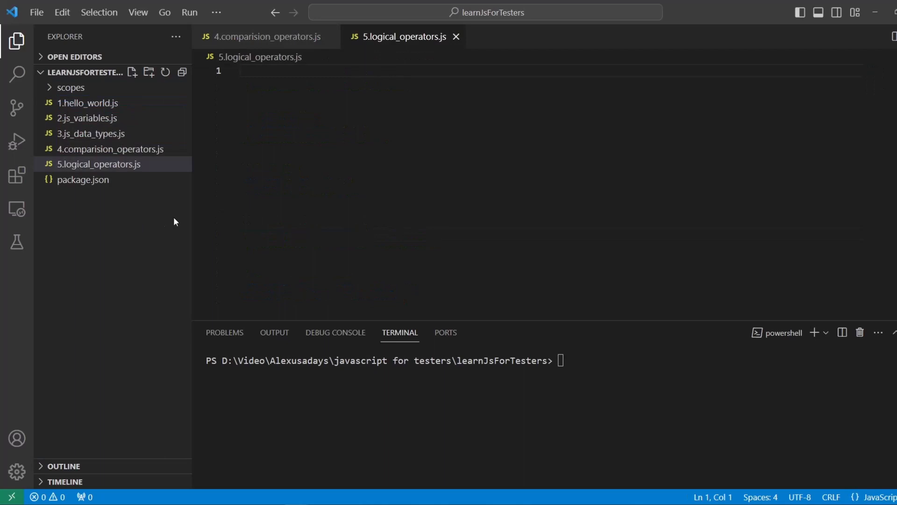
Write the comment '// AND operator &&' at the top of the new file
click(329, 130)
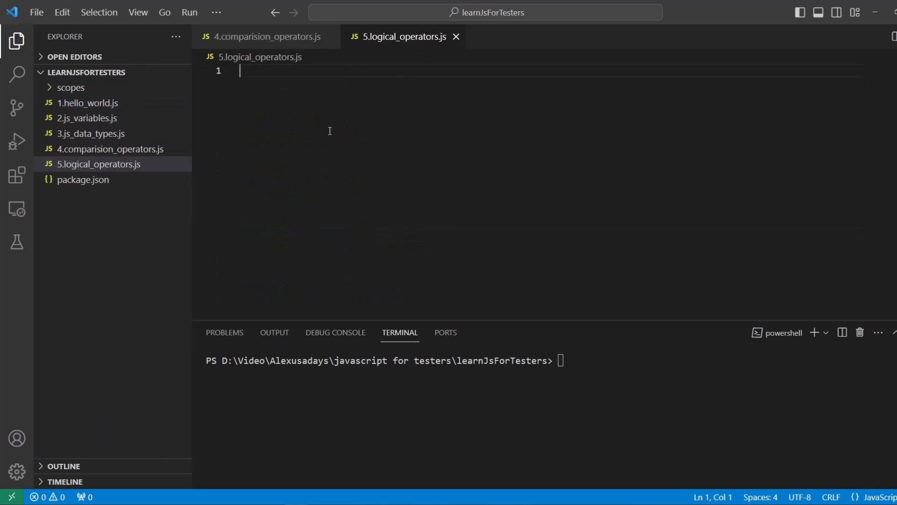
text(// AM)
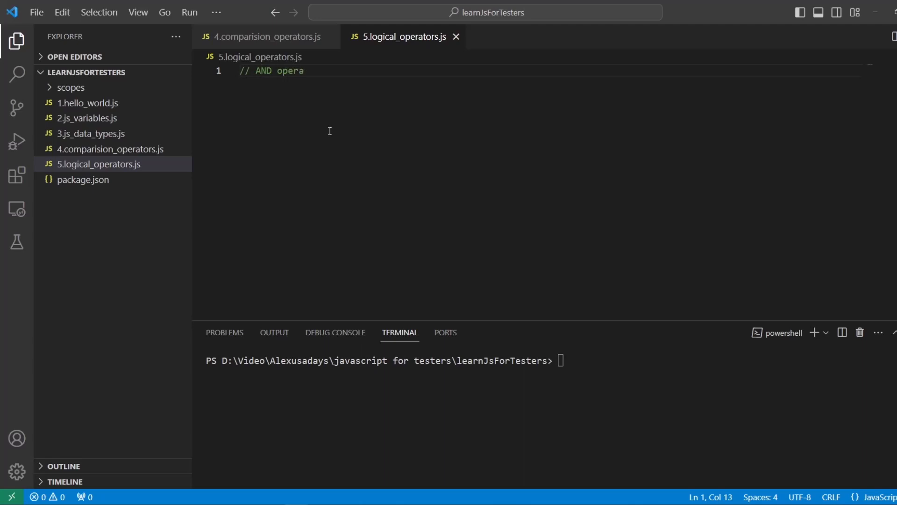
text(tor)
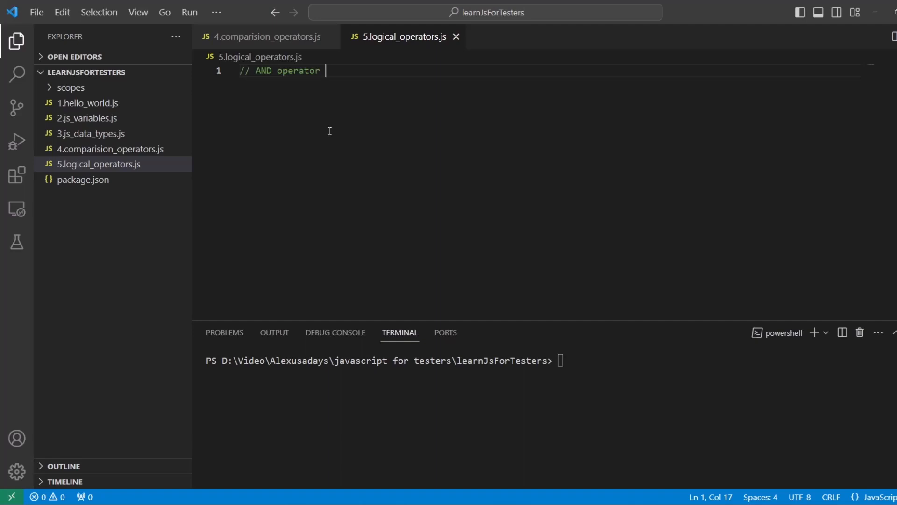
text(&&)
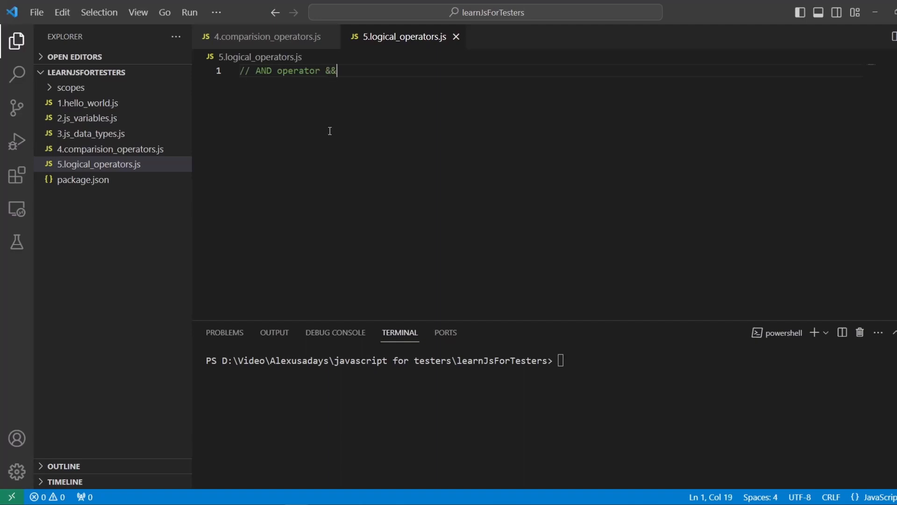
key(Enter)
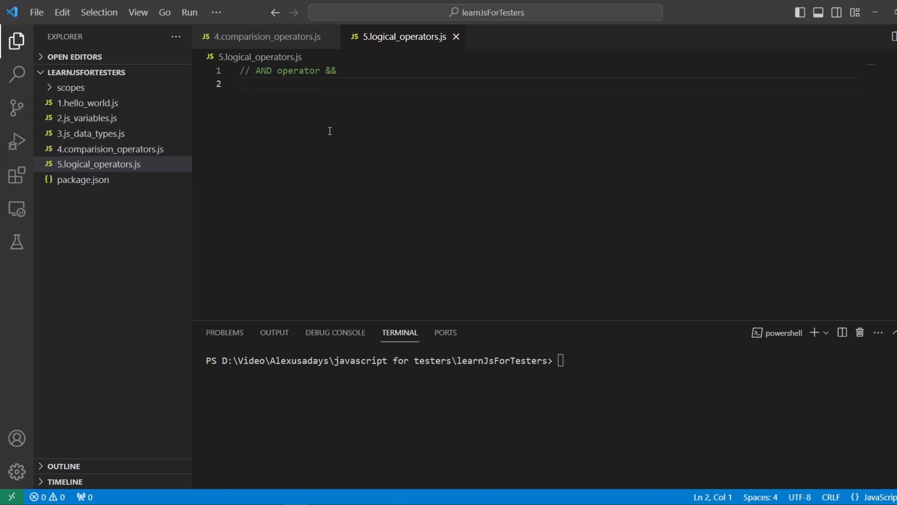
Declare let has_pencil = true and let has_paper = true below the comment
text(let has)
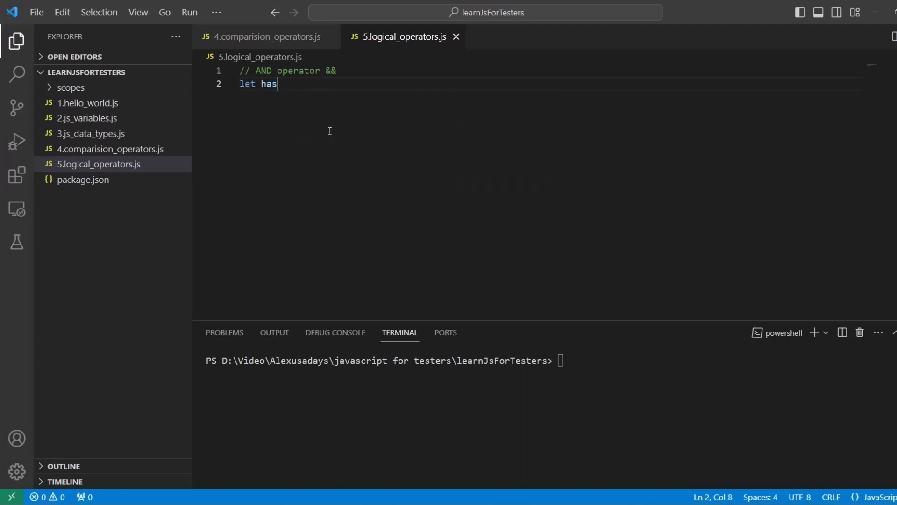
text(_pencil = tru)
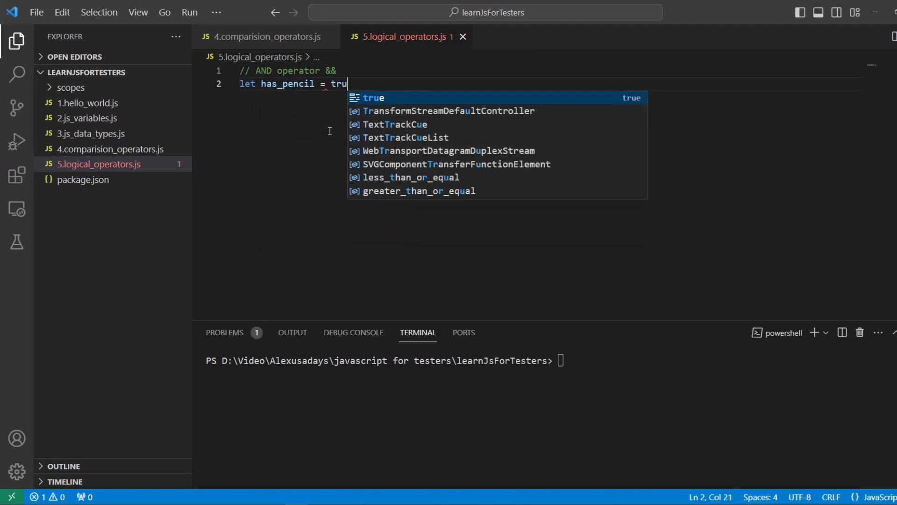
key(Enter)
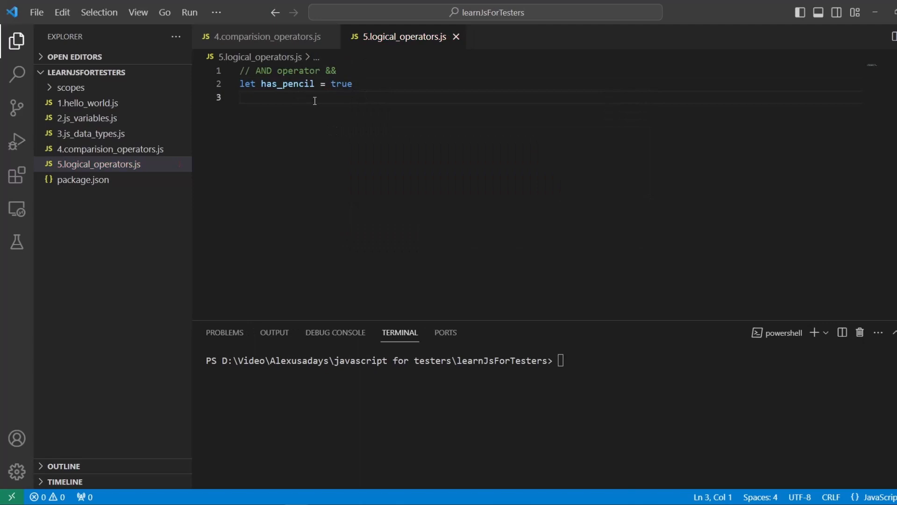
text(let)
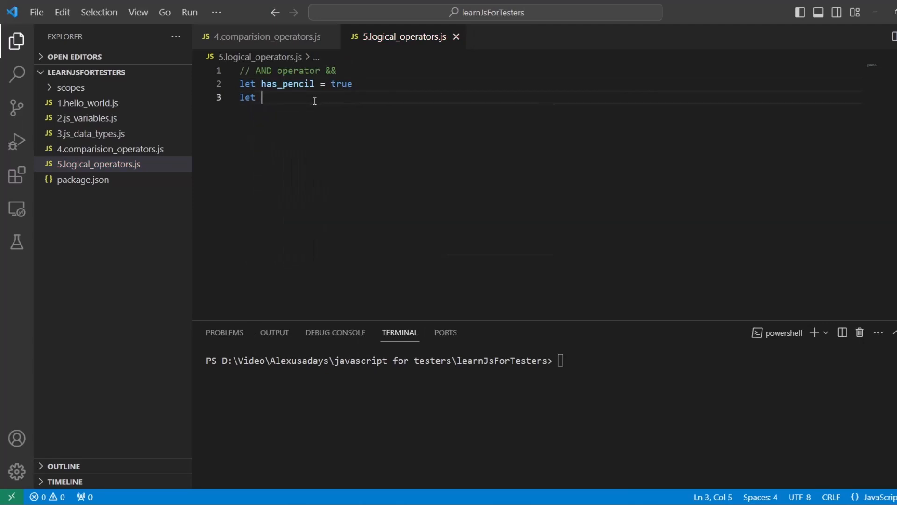
text(has)
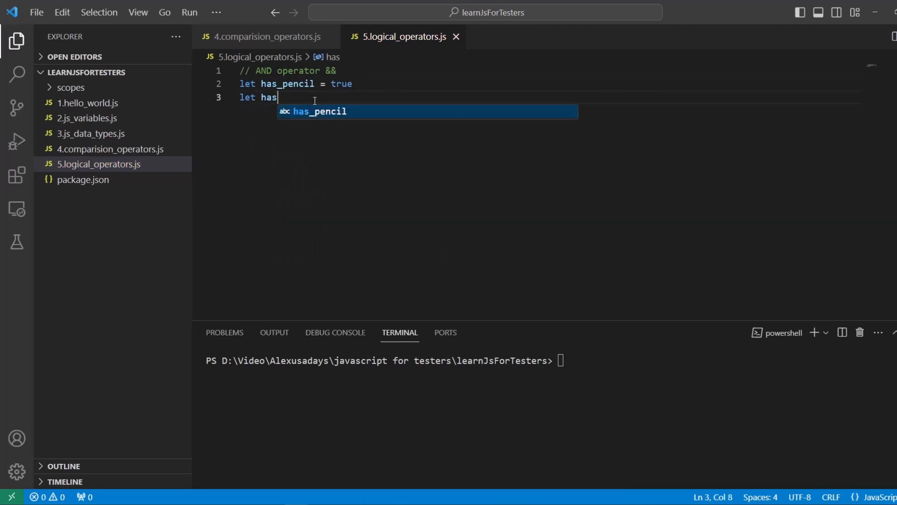
text(_paper = true)
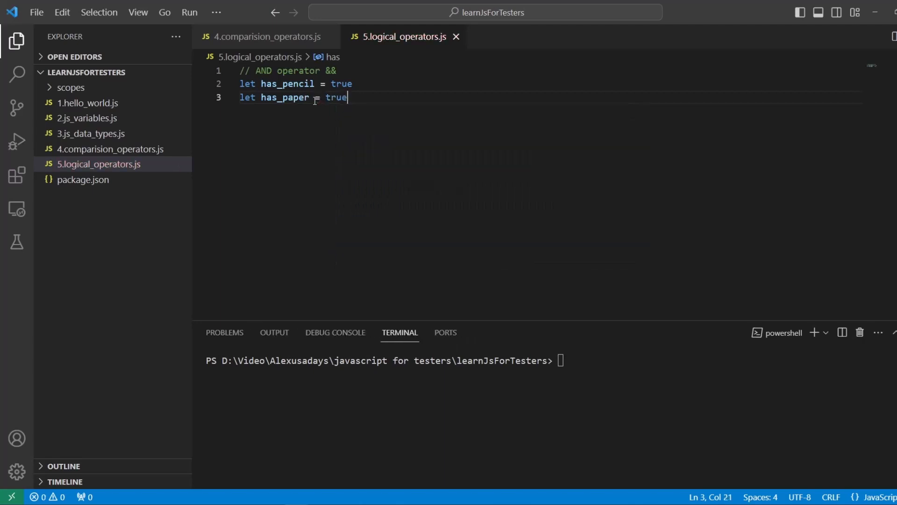
key(Enter)
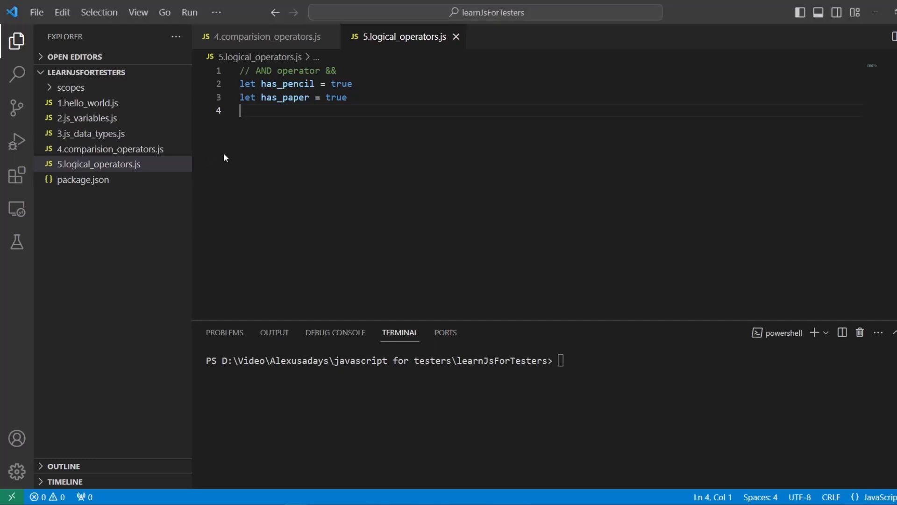
Add if (has_pencil && has_paper) logging "I have paper and pencil so I can draw"
text(if)
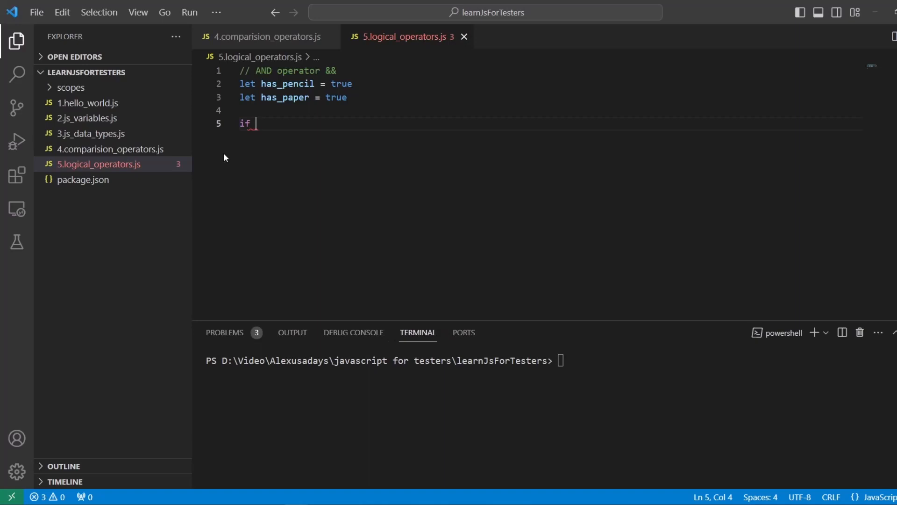
text(()
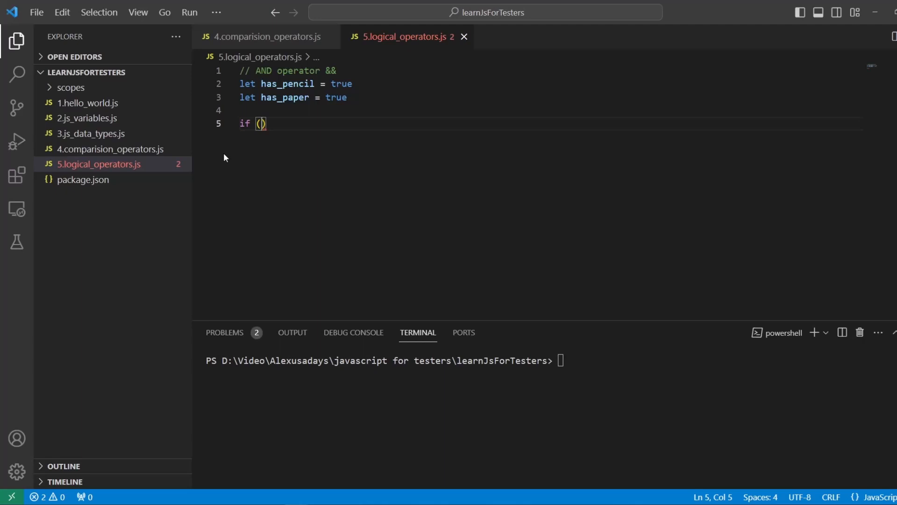
text(has_pe)
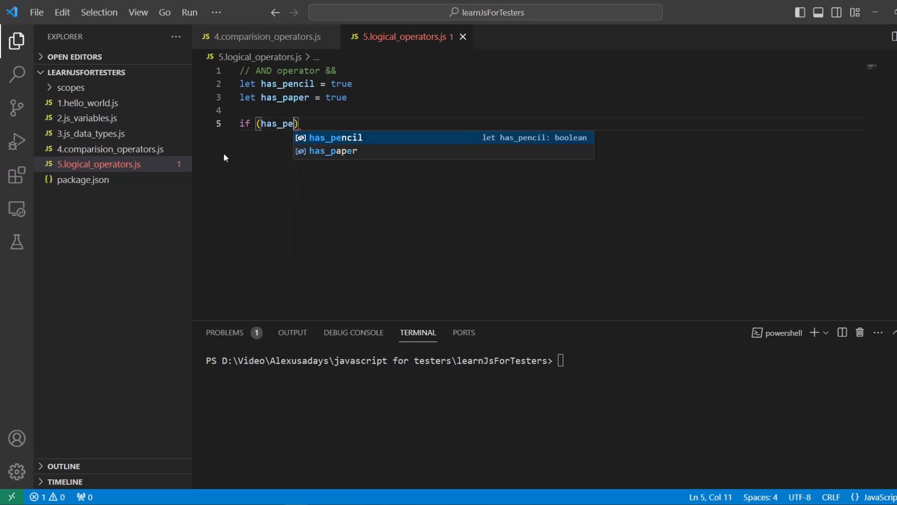
key(Tab)
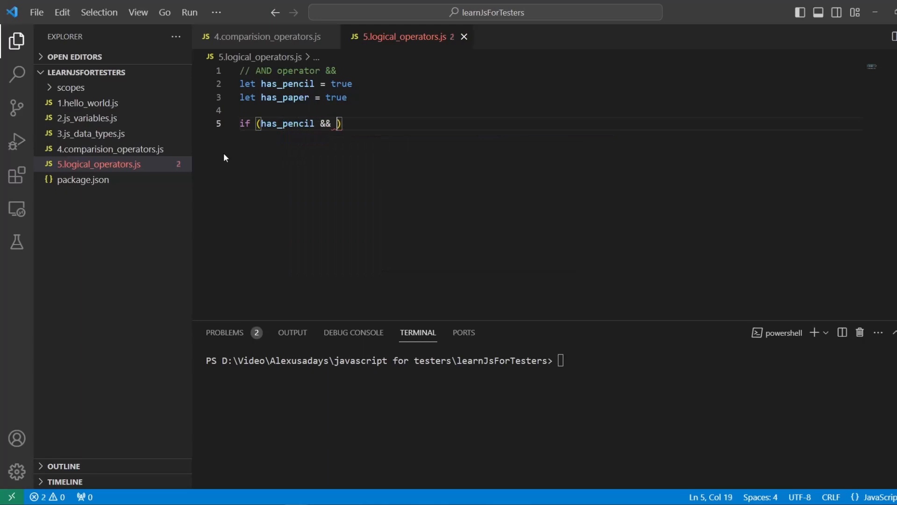
text(has)
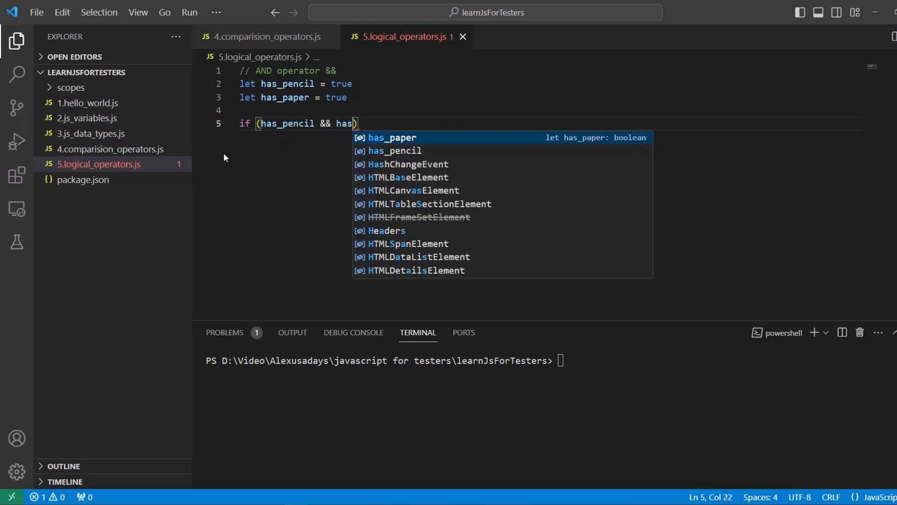
key(Tab)
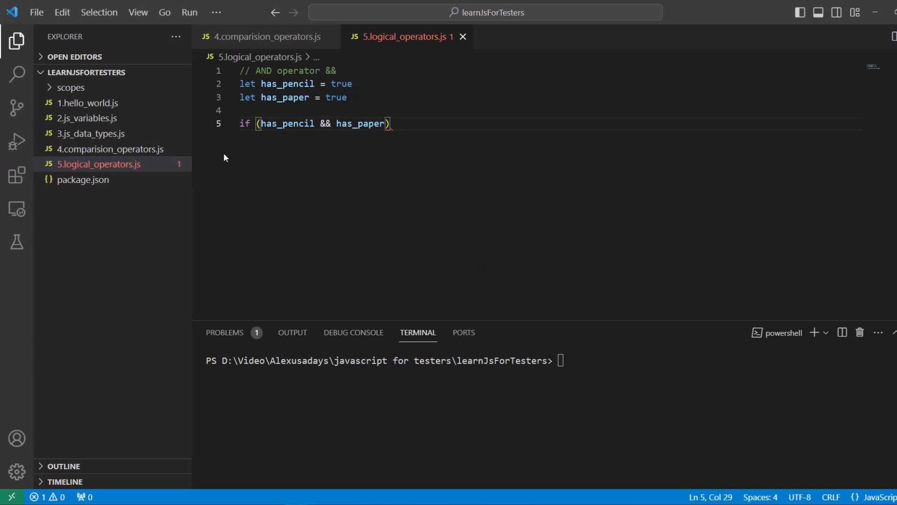
text({)
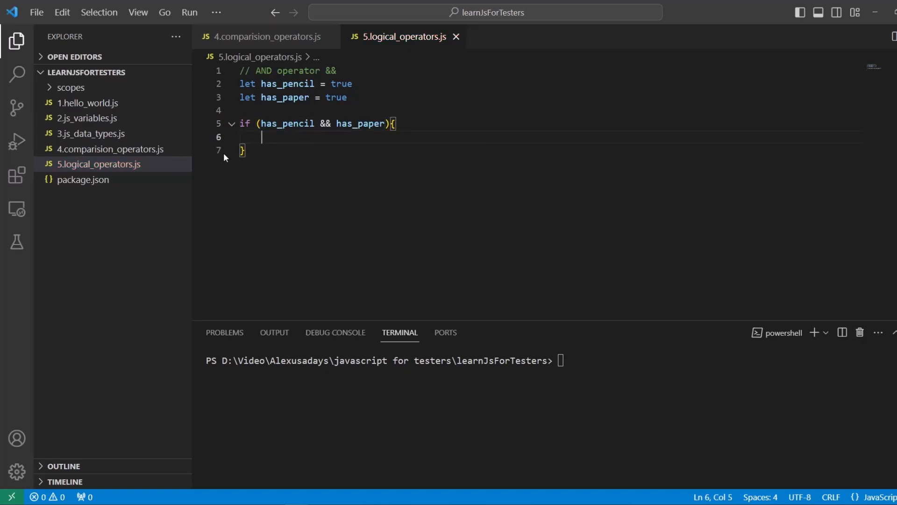
text(console.log("I have paper and pencil so)
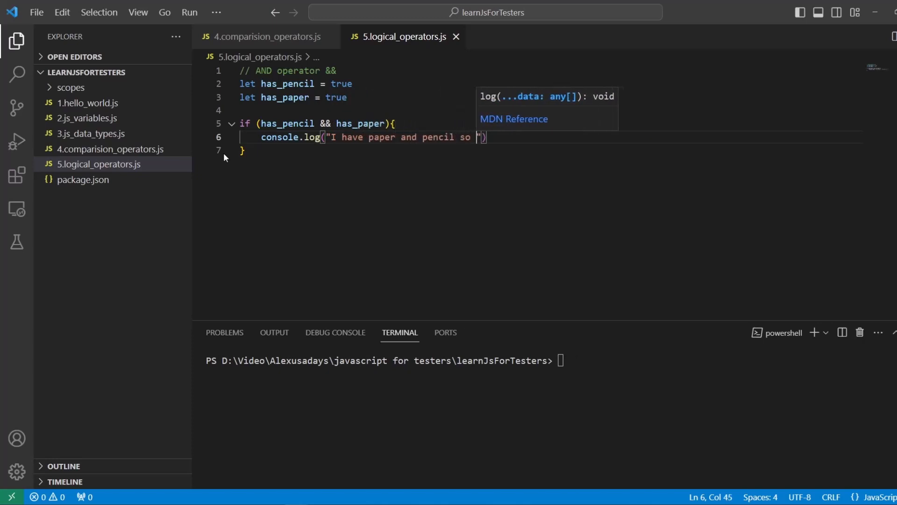
text(I can d)
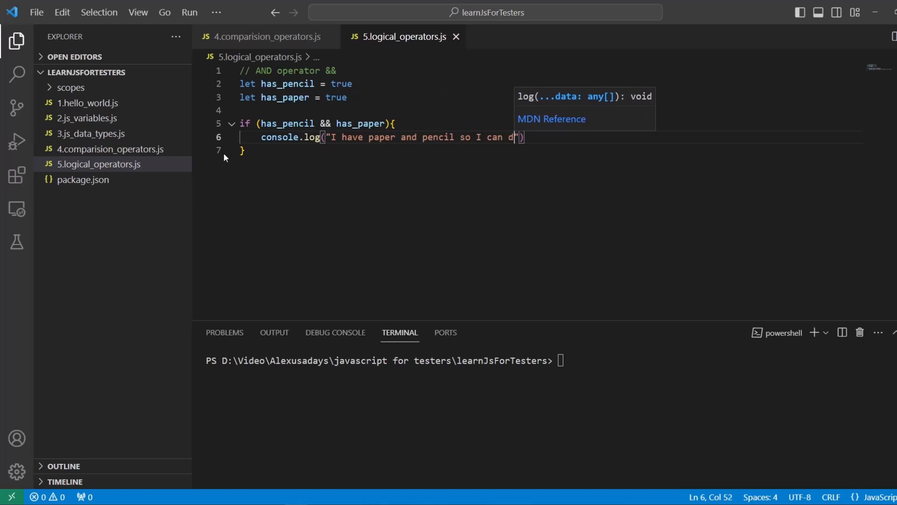
text(raw)
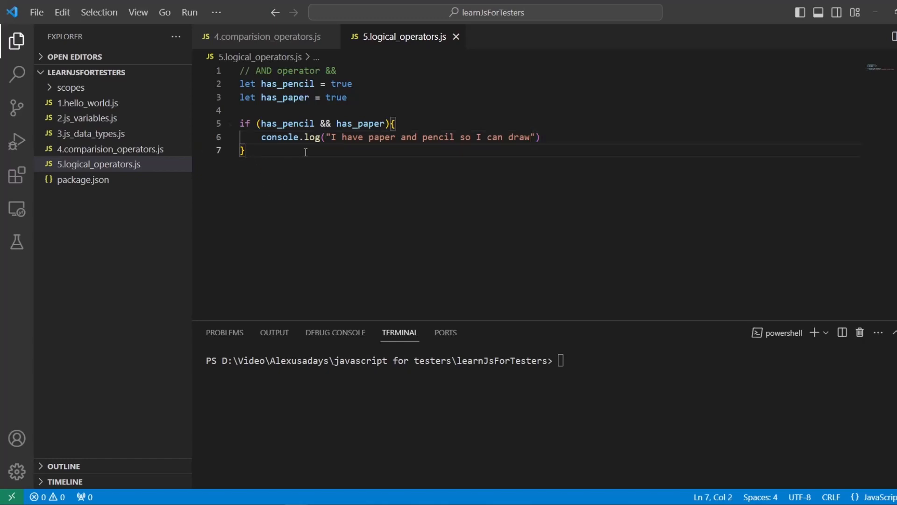
Run node .\5.logical_operators.js in the terminal, printing the drawing message
text(n)
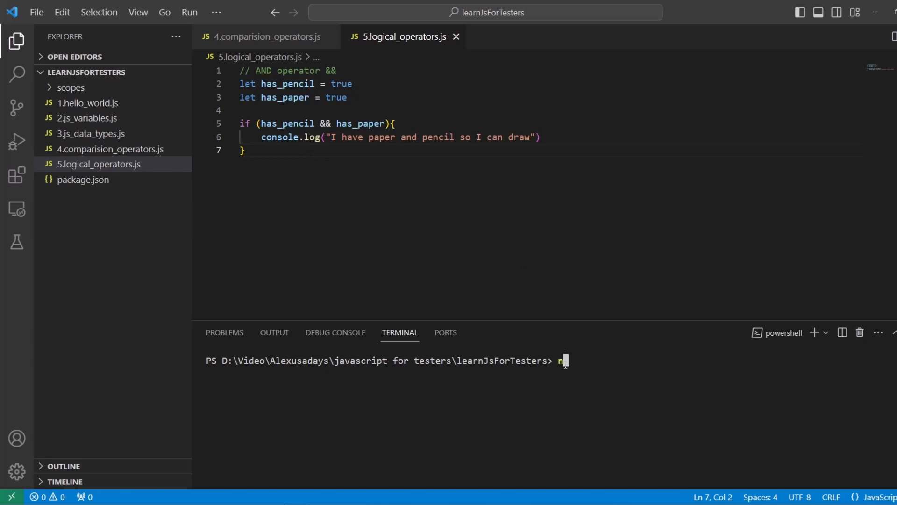
text(ode .\5.logical_operators.js)
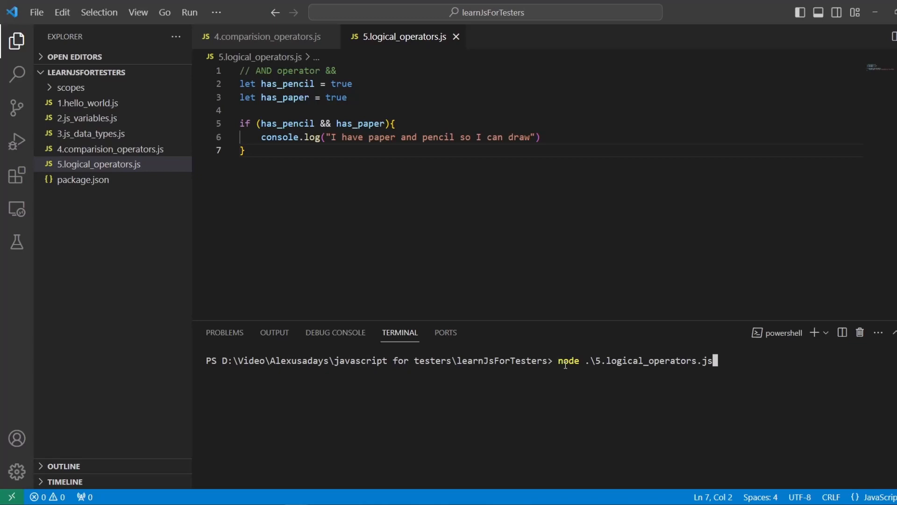
key(Enter)
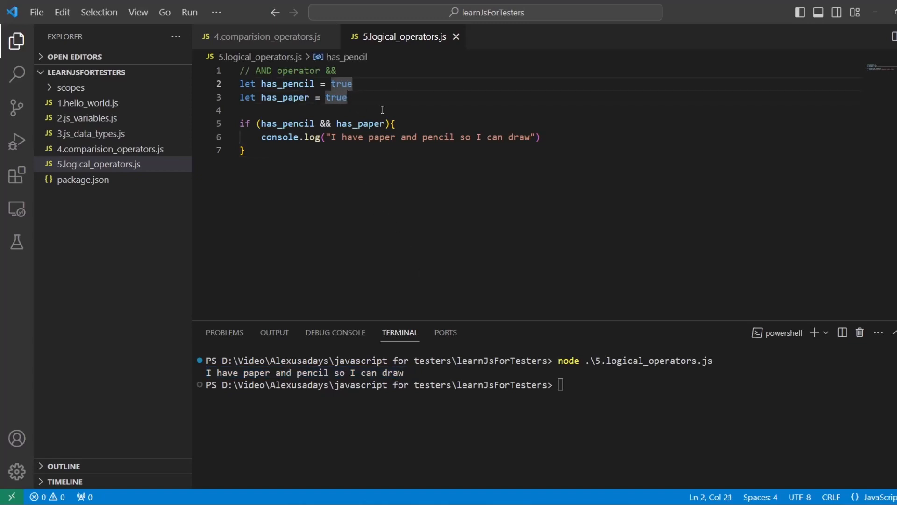
click(246, 109)
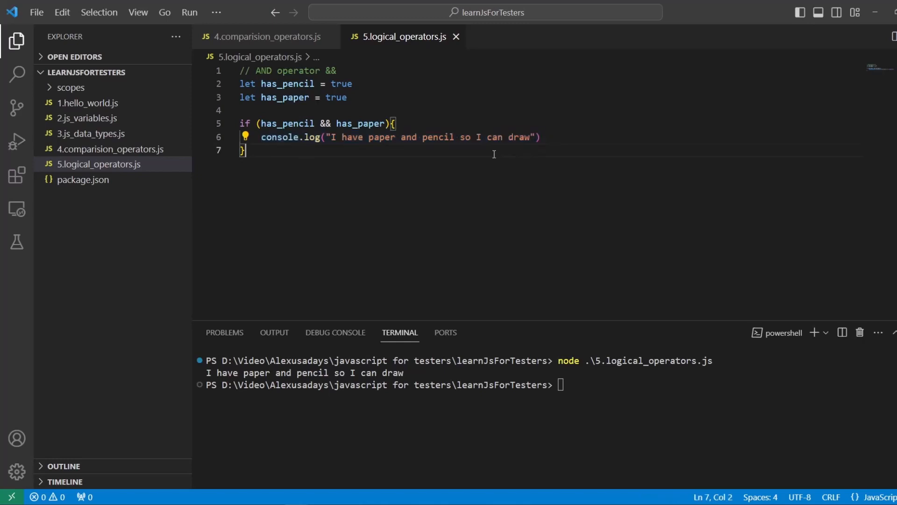
Change has_paper to false and return to the terminal to rerun the script
double_click(336, 97)
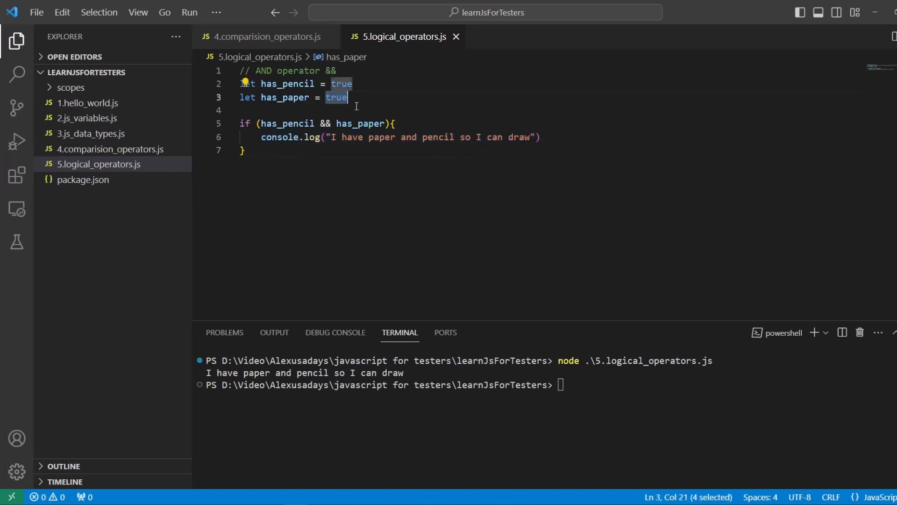
text(false)
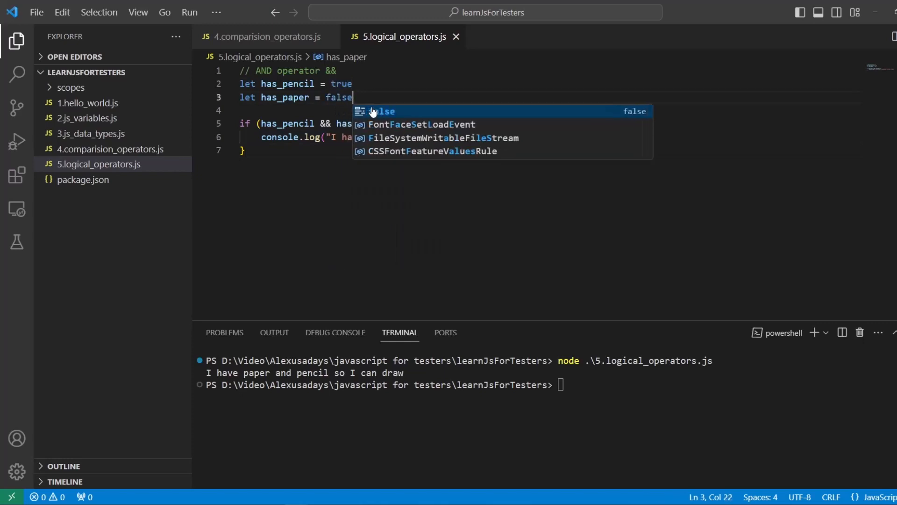
click(572, 384)
text(node .\5.logical_operators.js)
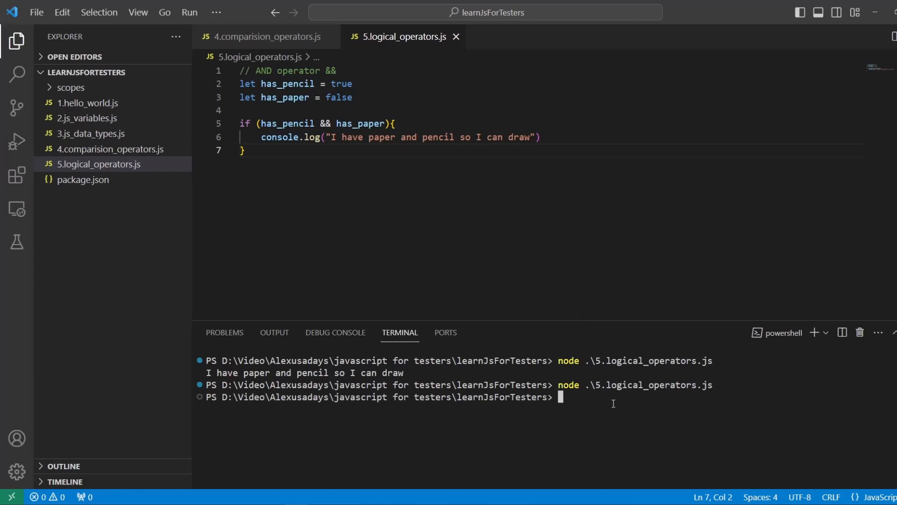
mouse_move(510, 336)
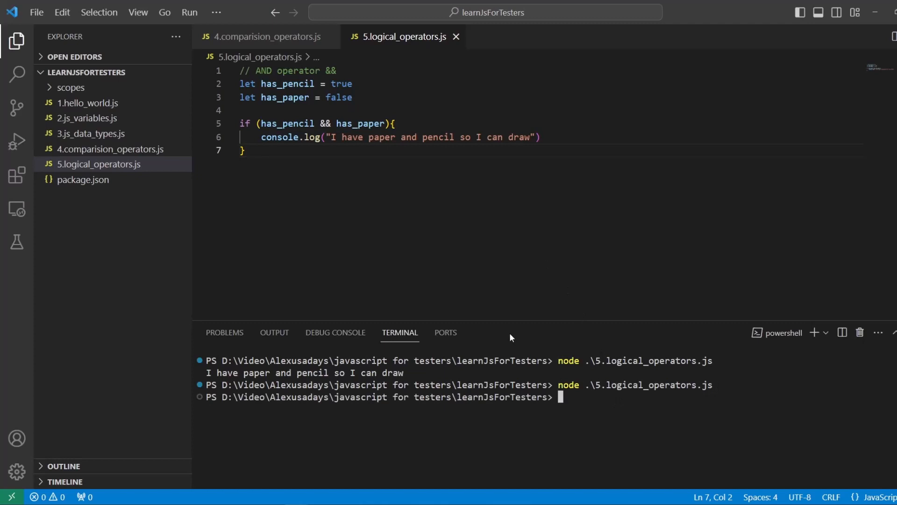
mouse_move(384, 286)
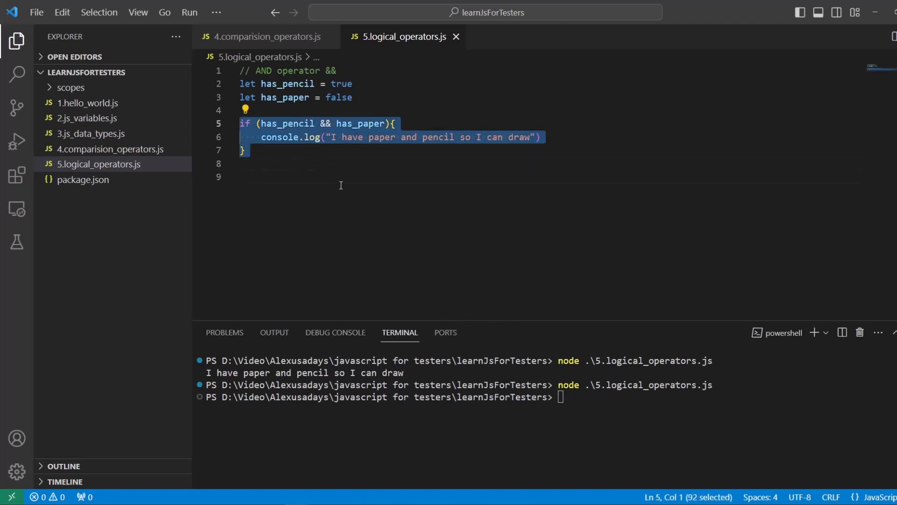
Comment out the AND if block and add the comment '// OR operator ||'
key(ctrl+/)
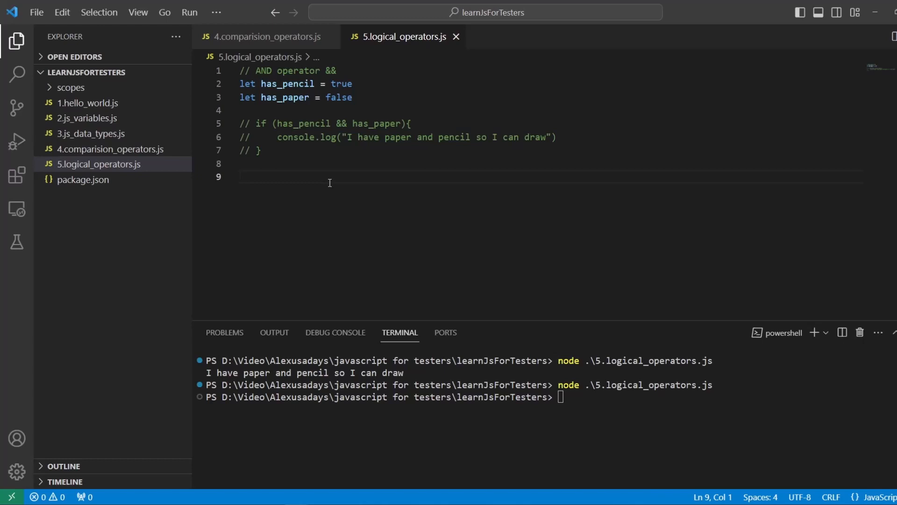
text(// OR oper)
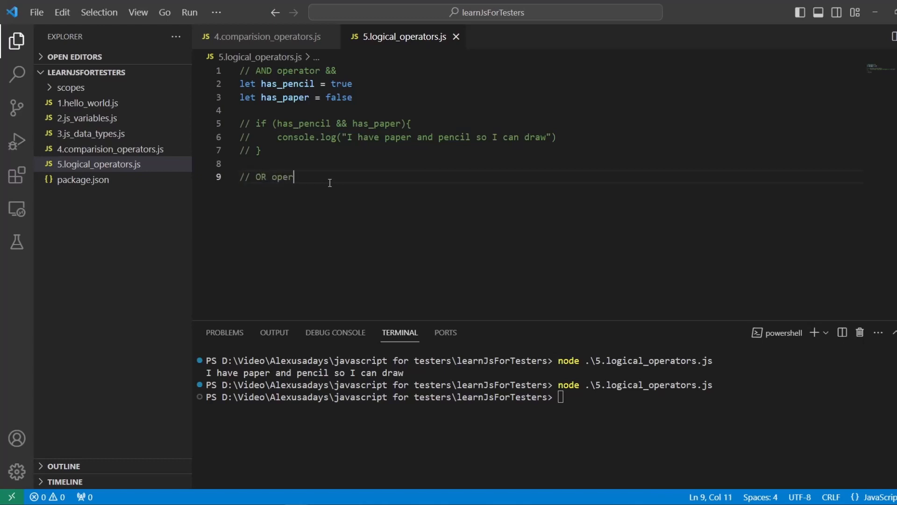
text(ator)
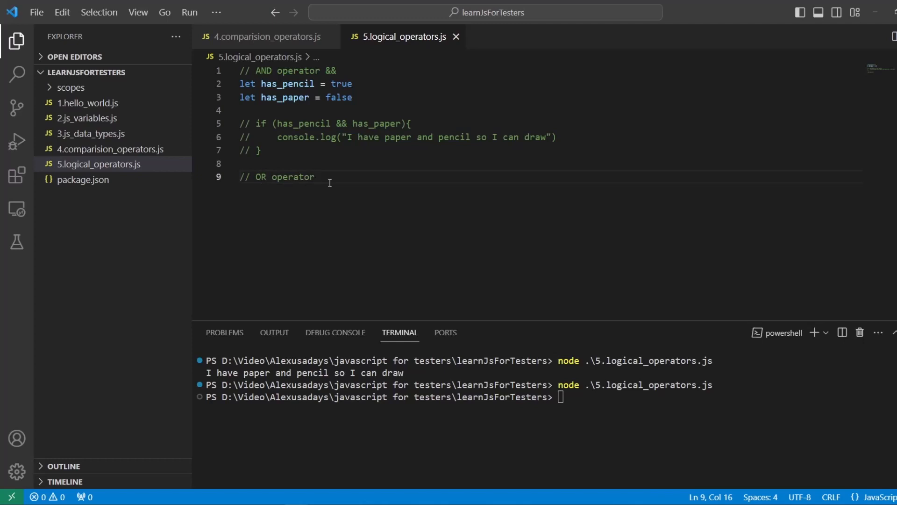
text(||)
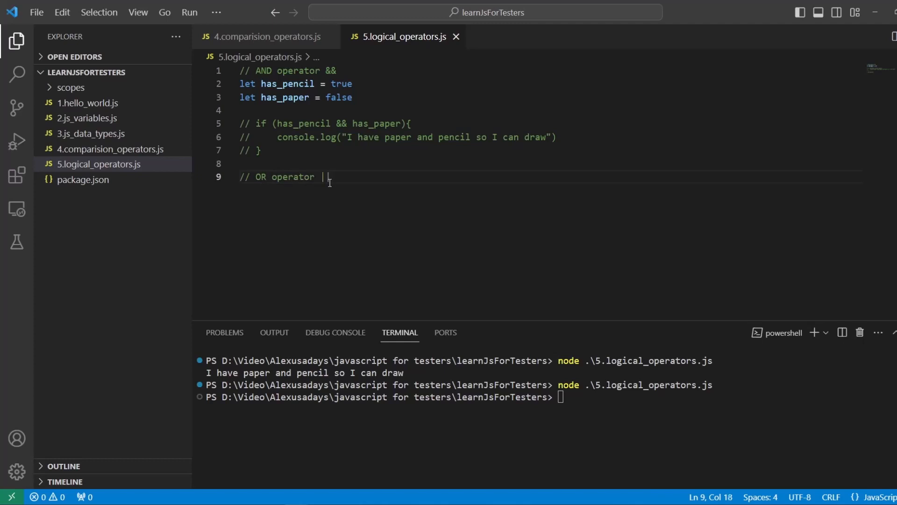
text(|)
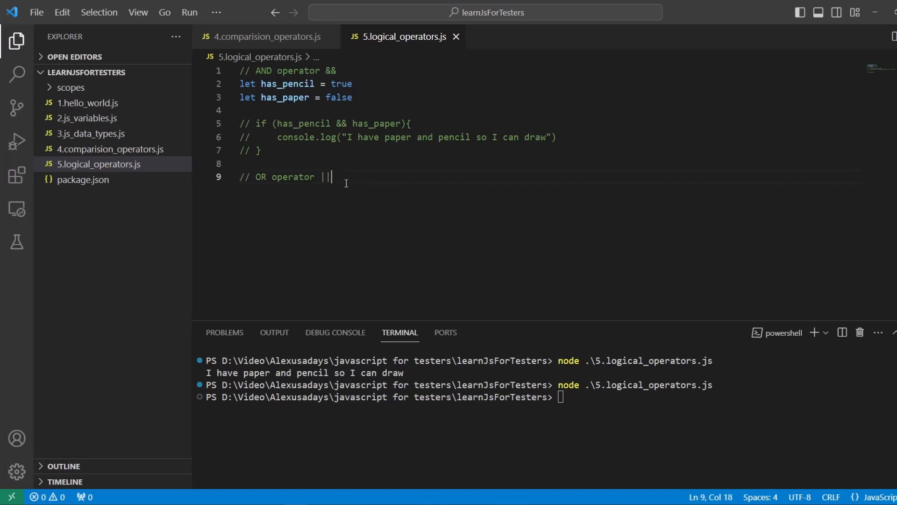
key(Enter)
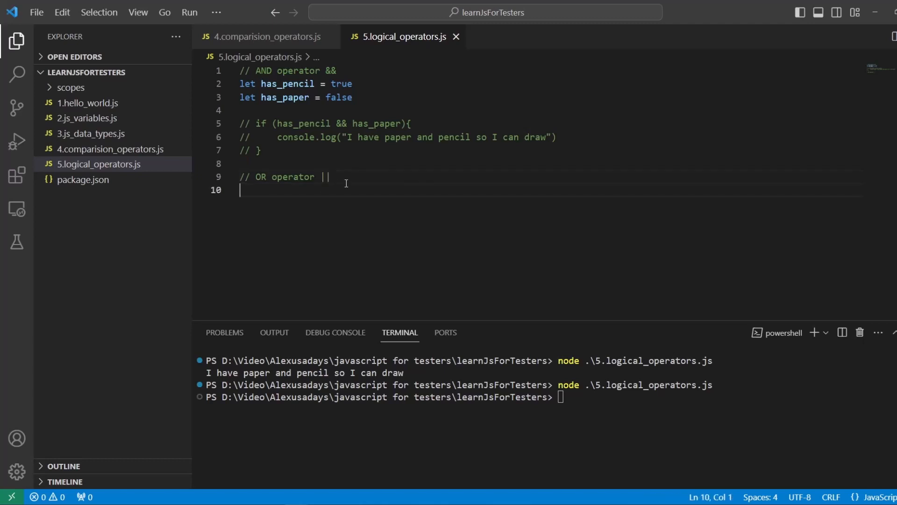
Declare is_saturday = true and is_sunday = true, then start an if condition with braces
text(let is_)
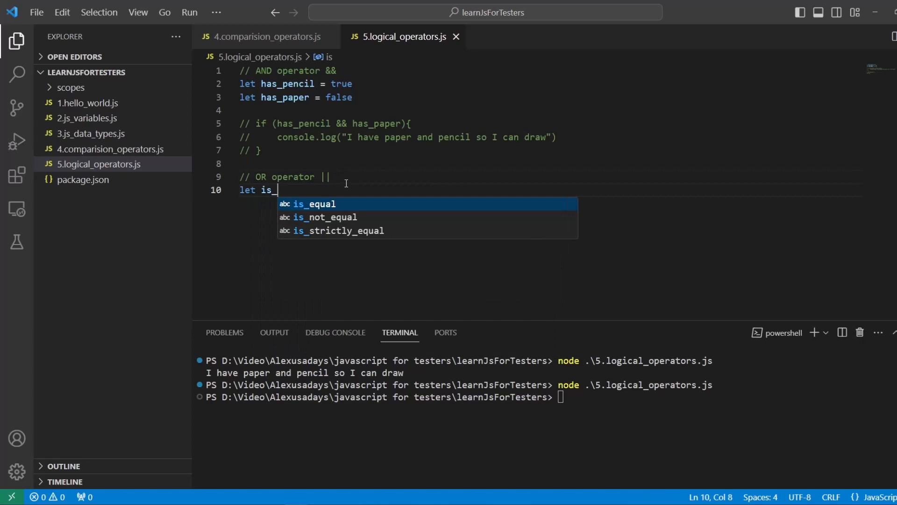
text(saturday)
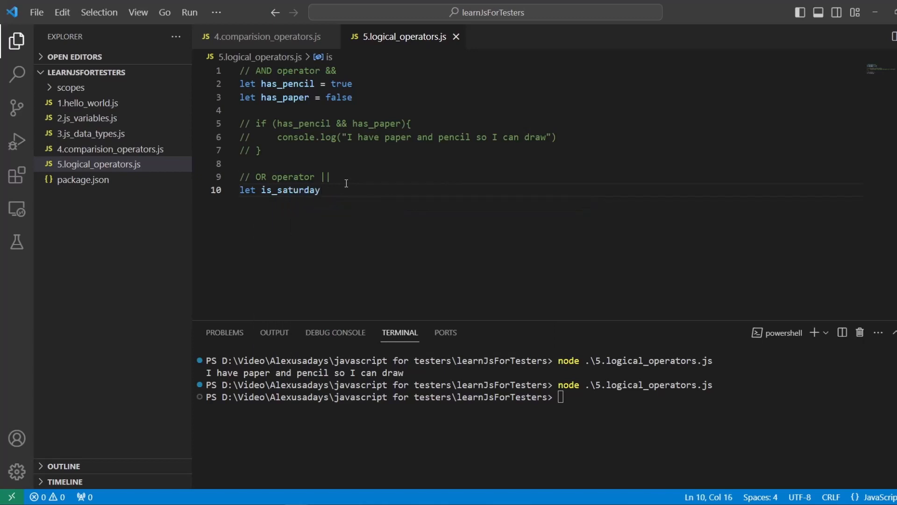
text(=)
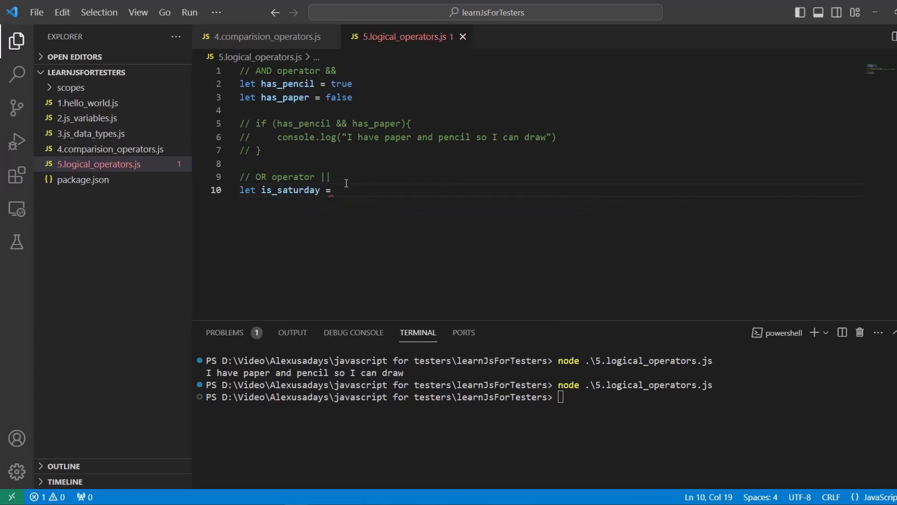
text(true)
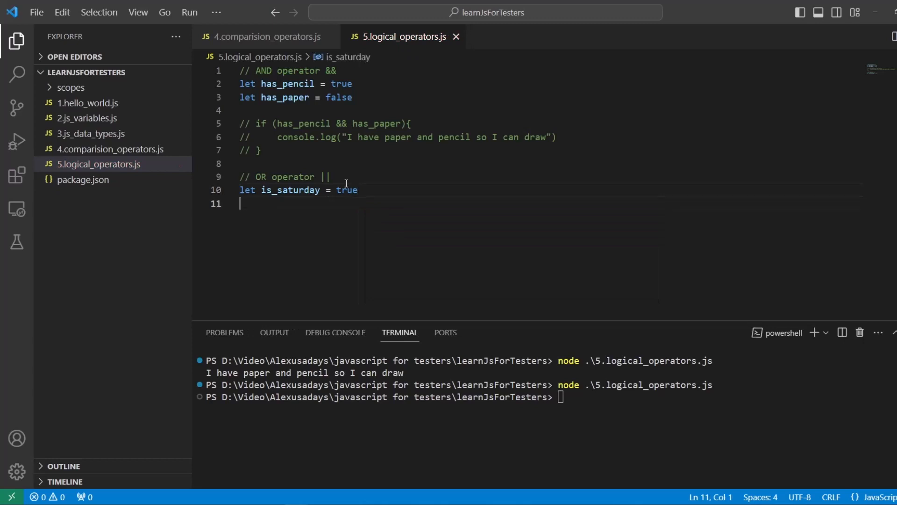
text(let is)
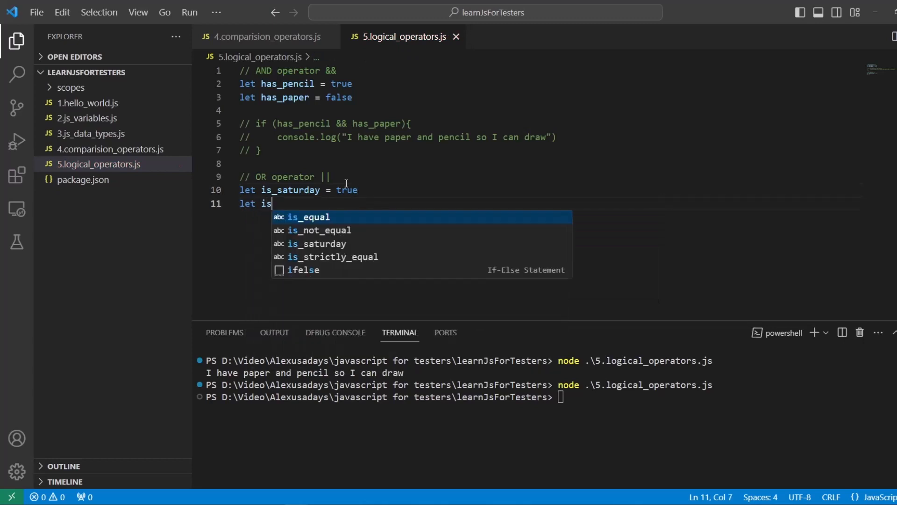
text(_sunday)
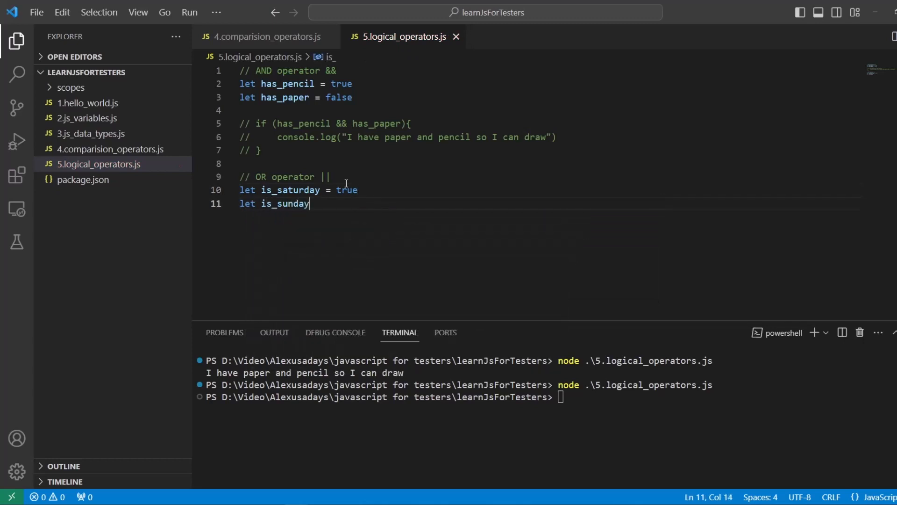
text(= true)
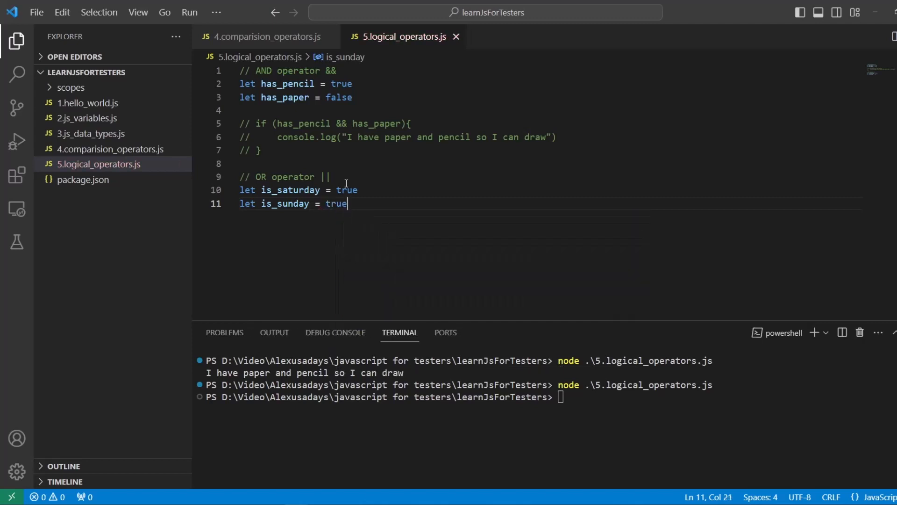
text(if (is_saturday or is_sunday)
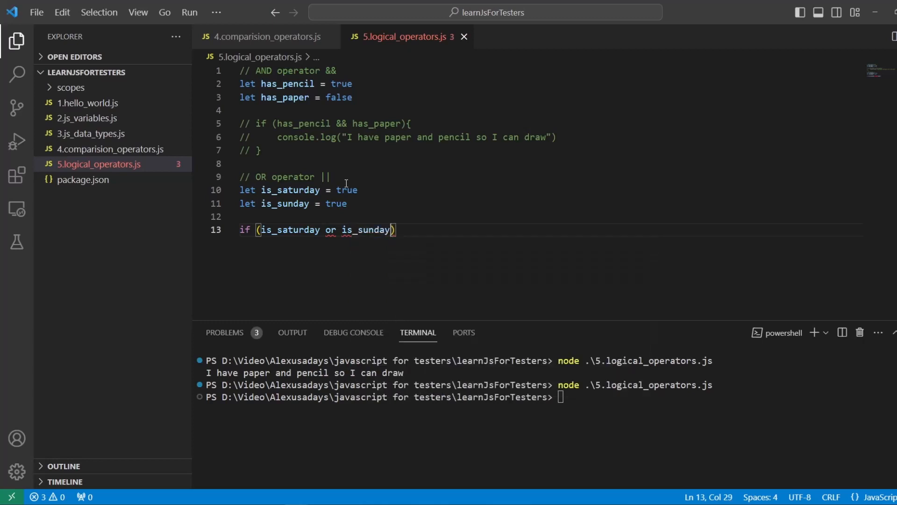
text({})
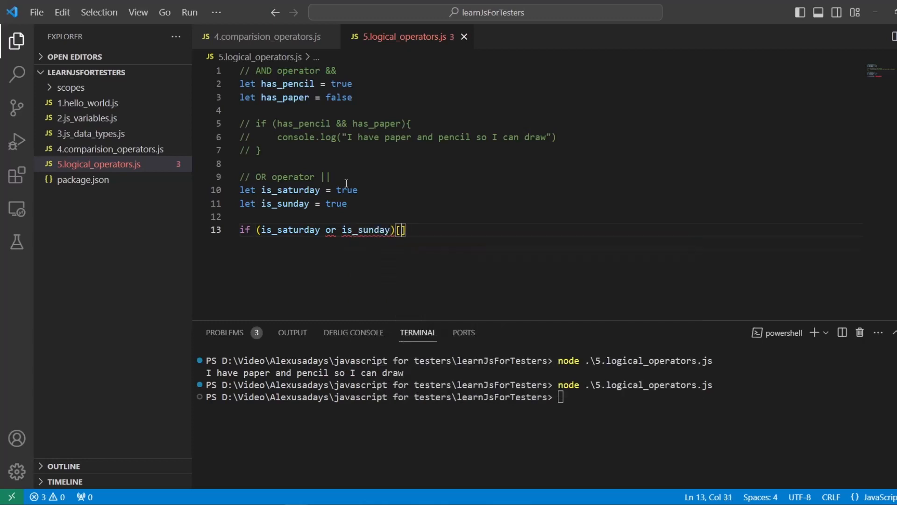
Log 'we can go outside and play', change 'or' to ||, and type the node command
key(Enter)
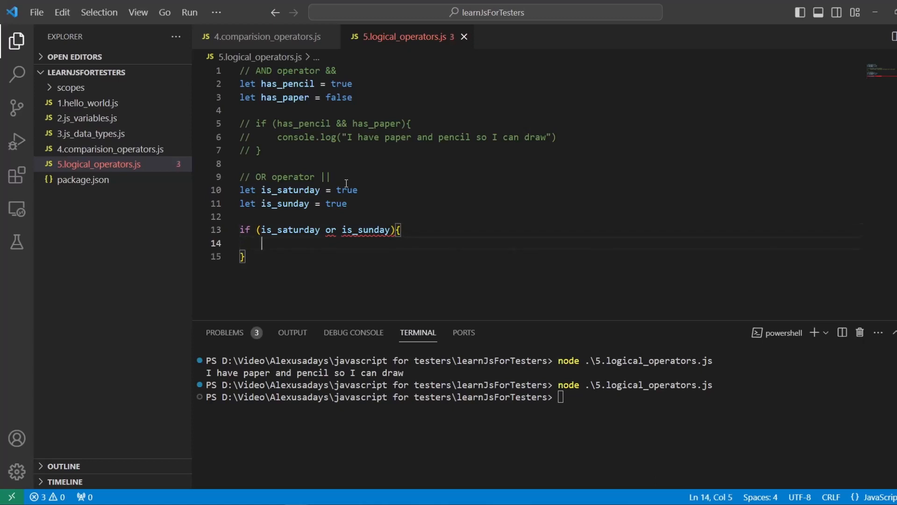
text(console.log('we can go)
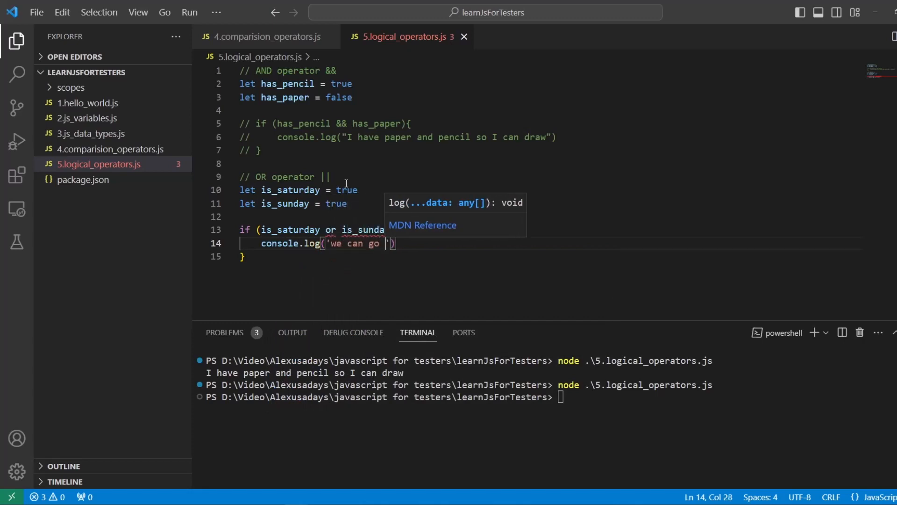
text(outside and play)
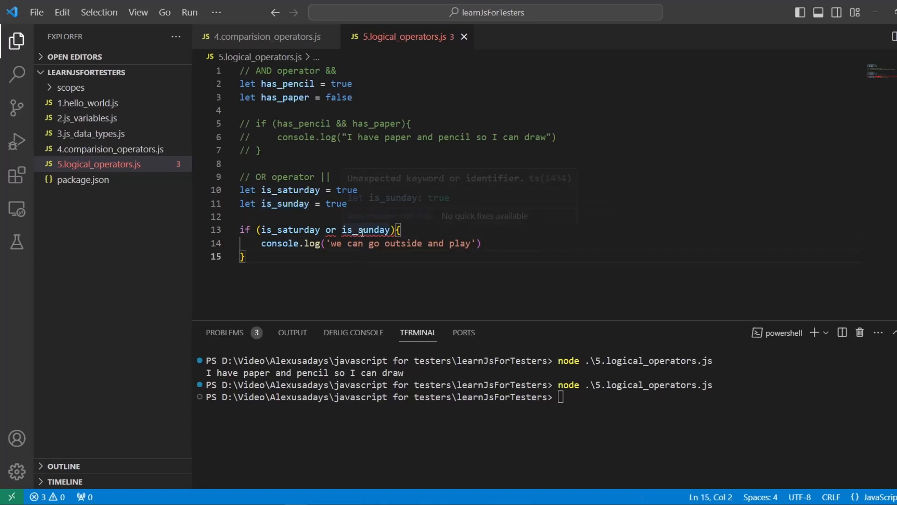
double_click(329, 229)
text(||)
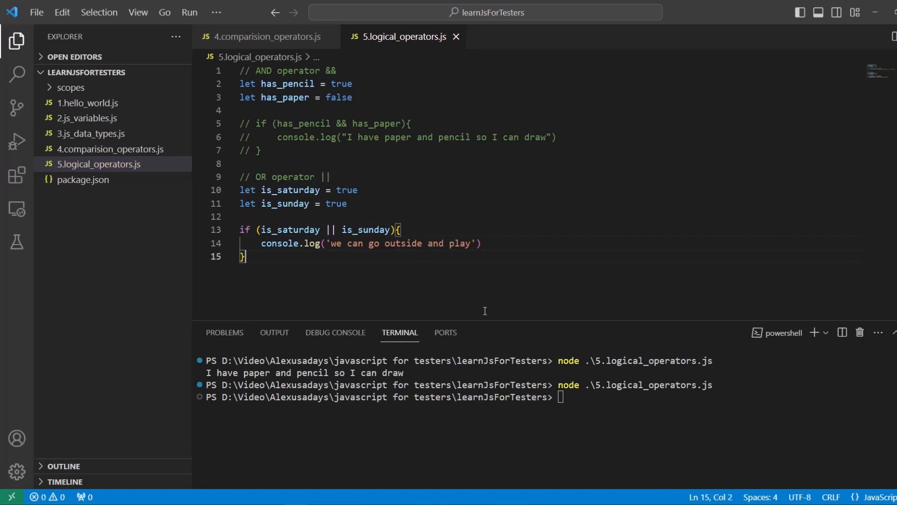
text(node .\5.logical_operators.js)
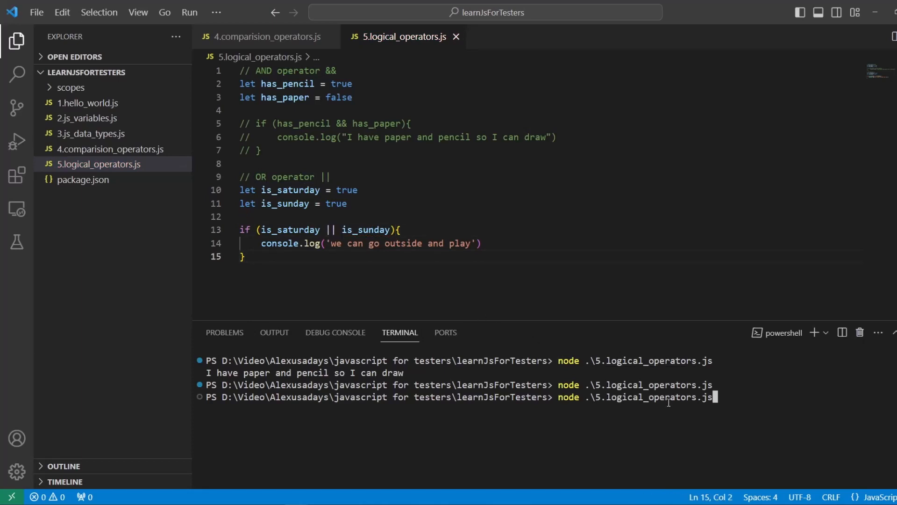
Run the OR example, then set is_saturday and is_sunday both to false
key(Enter)
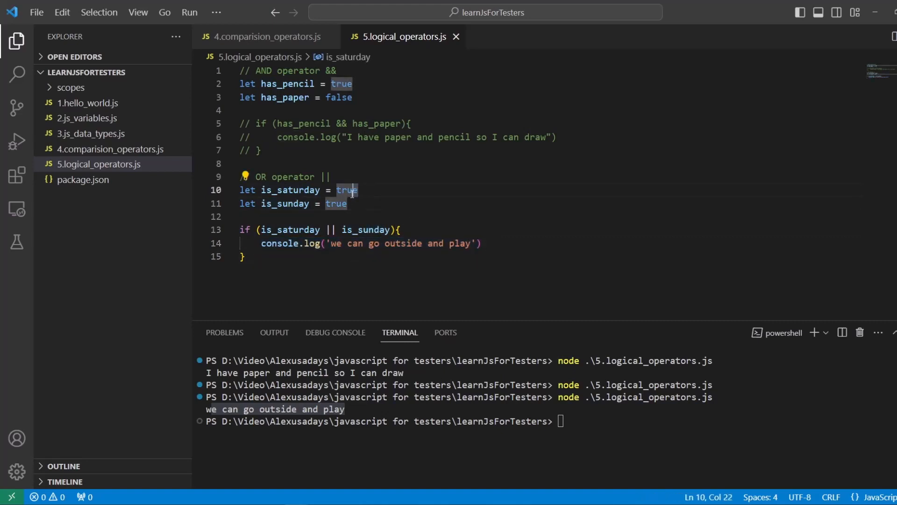
text(false)
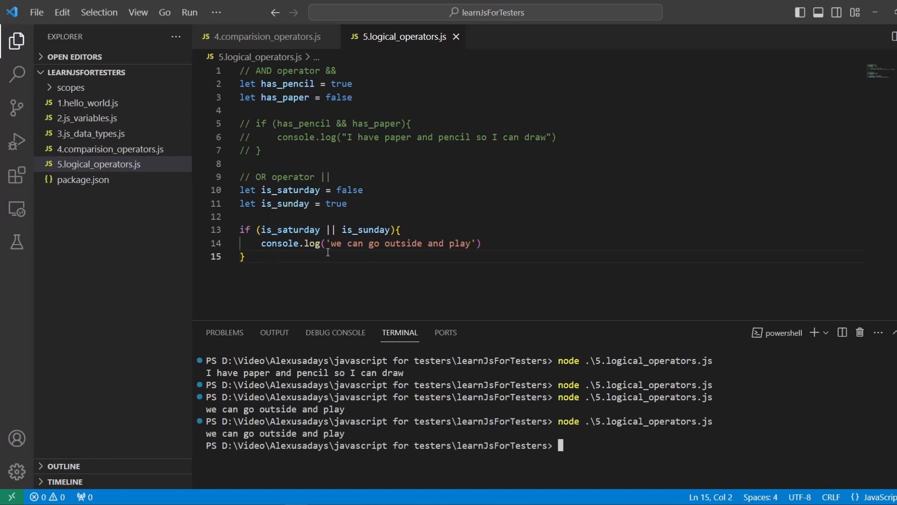
double_click(336, 203)
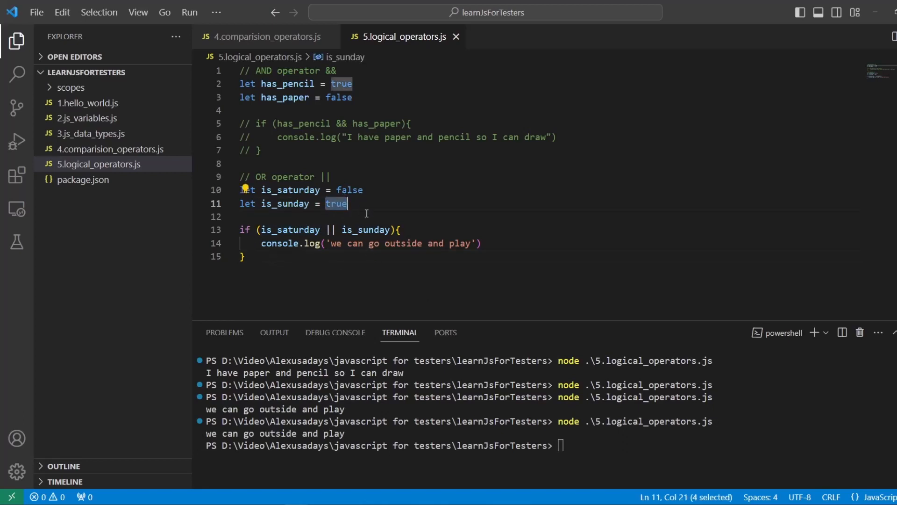
text(false)
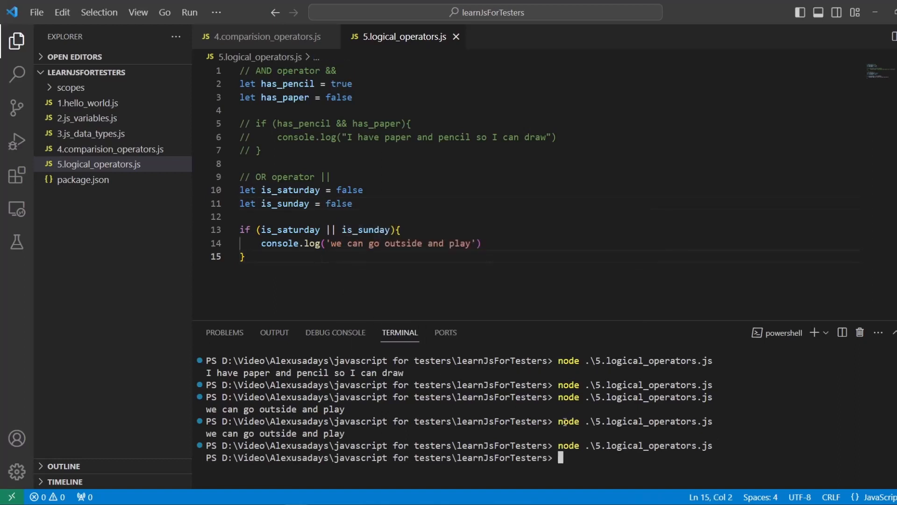
Set is_saturday back to true and has_paper back to true
click(346, 189)
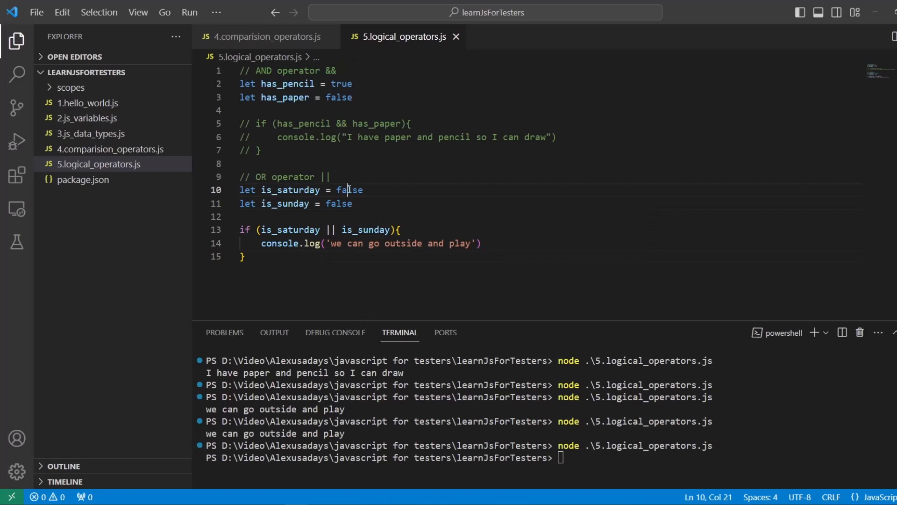
double_click(350, 189)
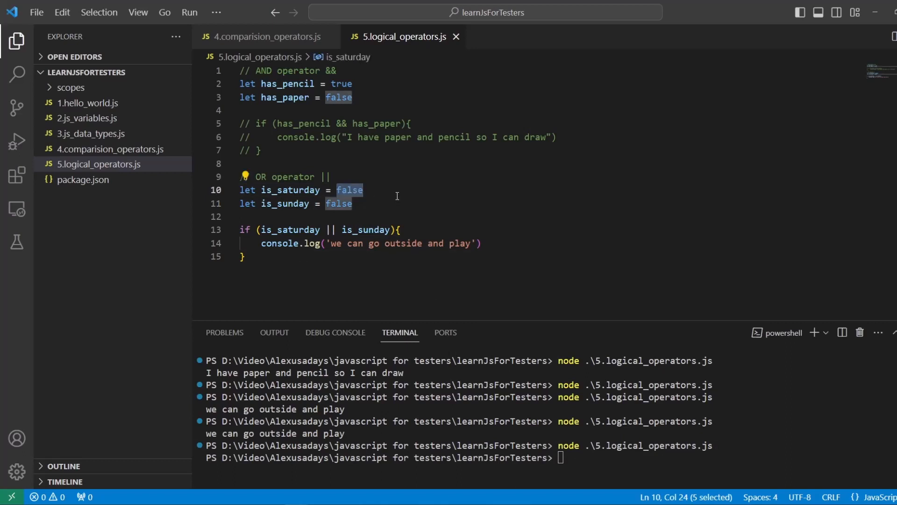
text(true)
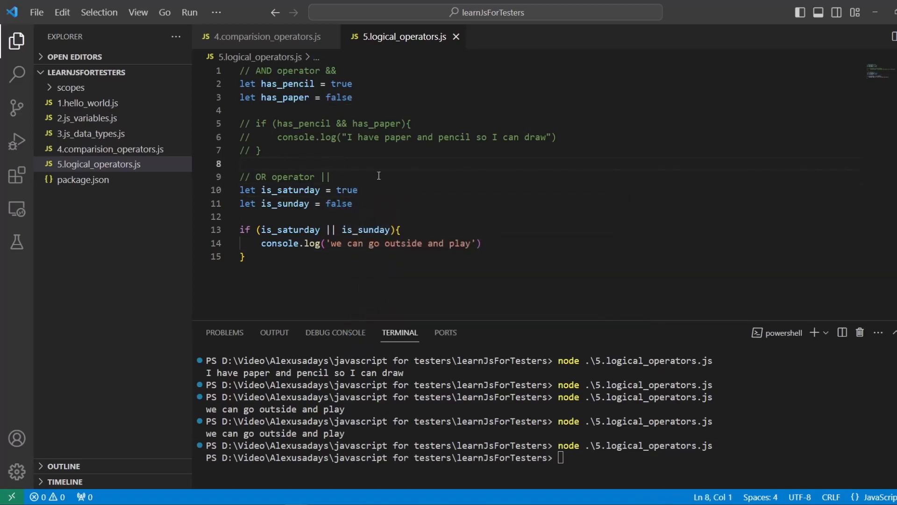
double_click(339, 97)
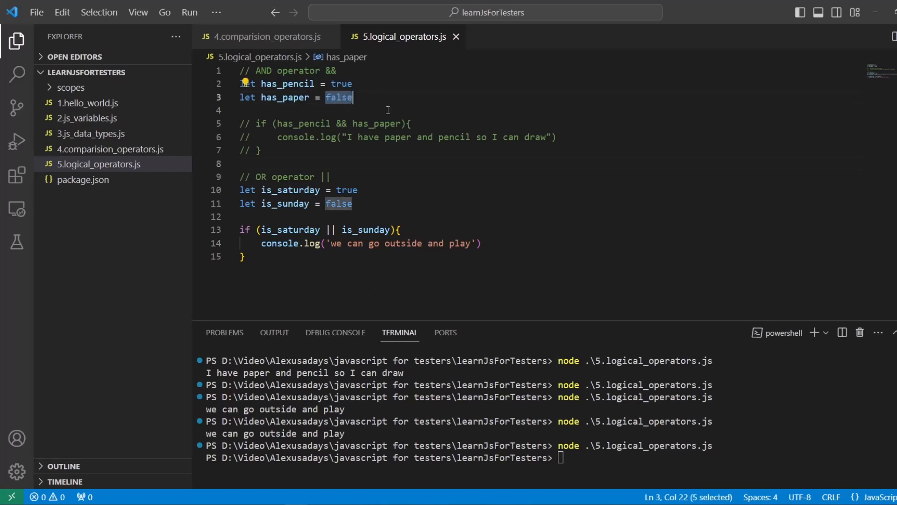
text(true)
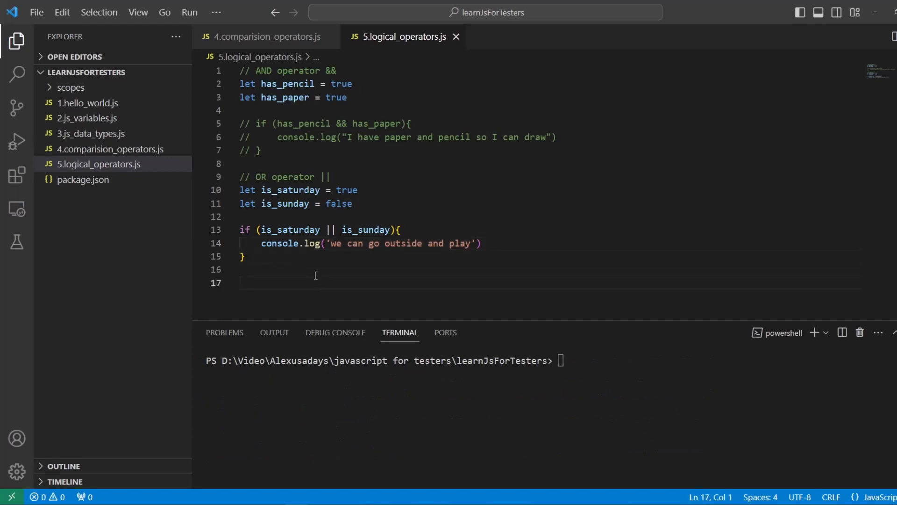
Add a '// NOT' comment, let is_sleepy = false, and if (is_sleepy) logging "I want to sleep"
text(// NOT operator !)
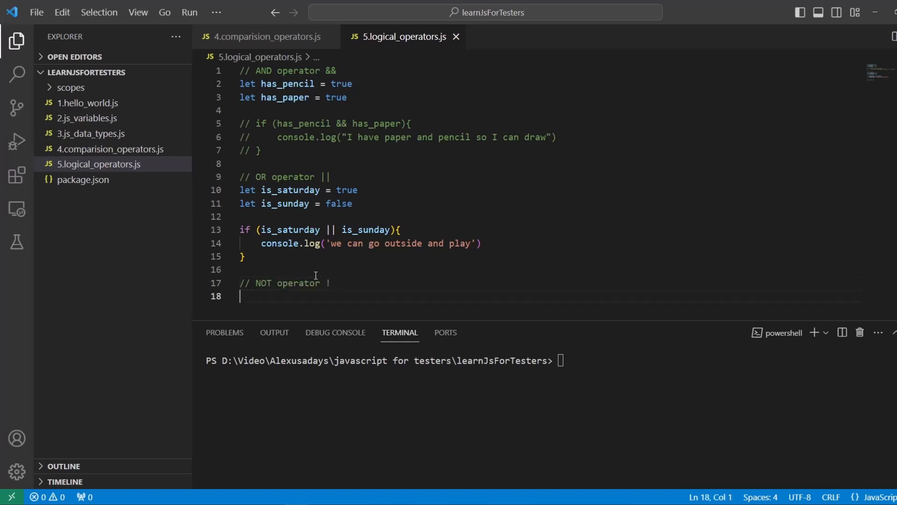
text(let)
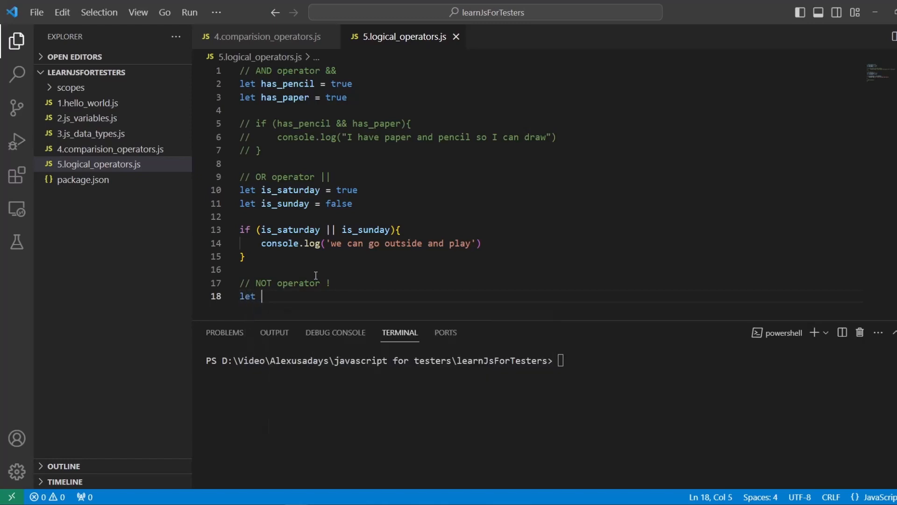
text(is)
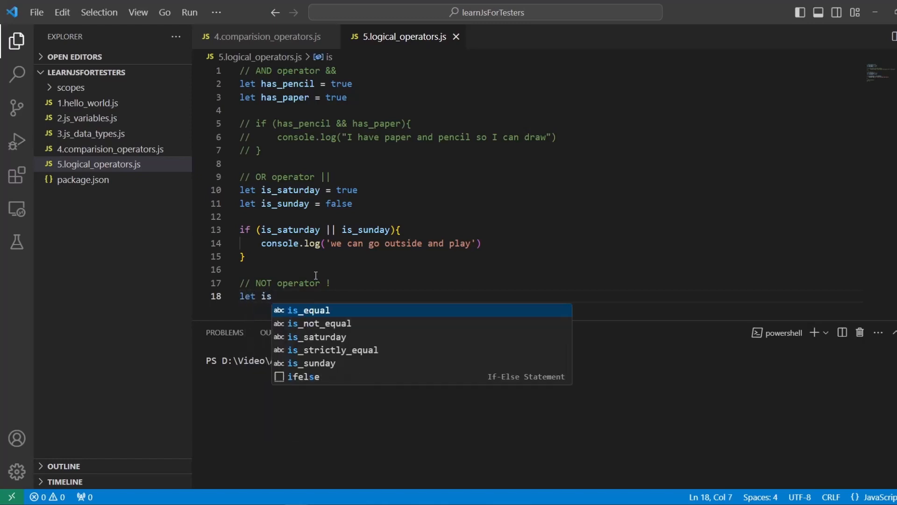
text(_sleepyu)
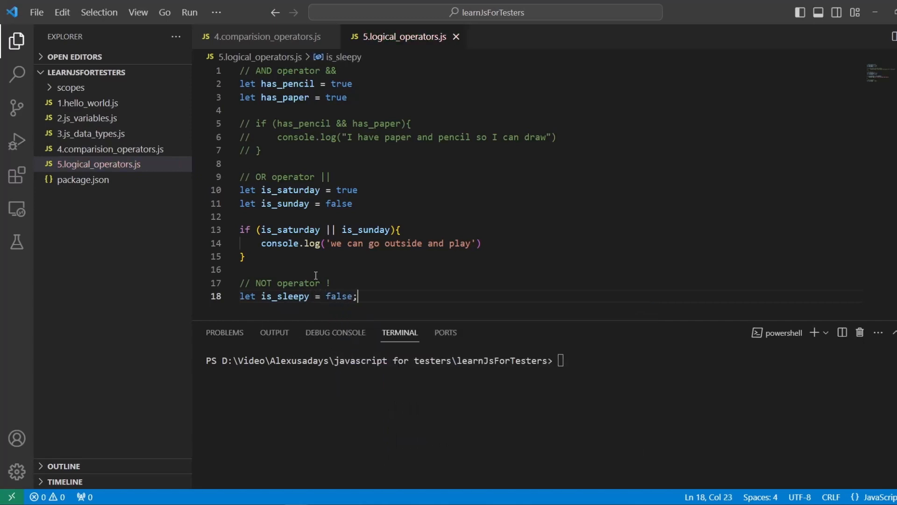
key(Enter)
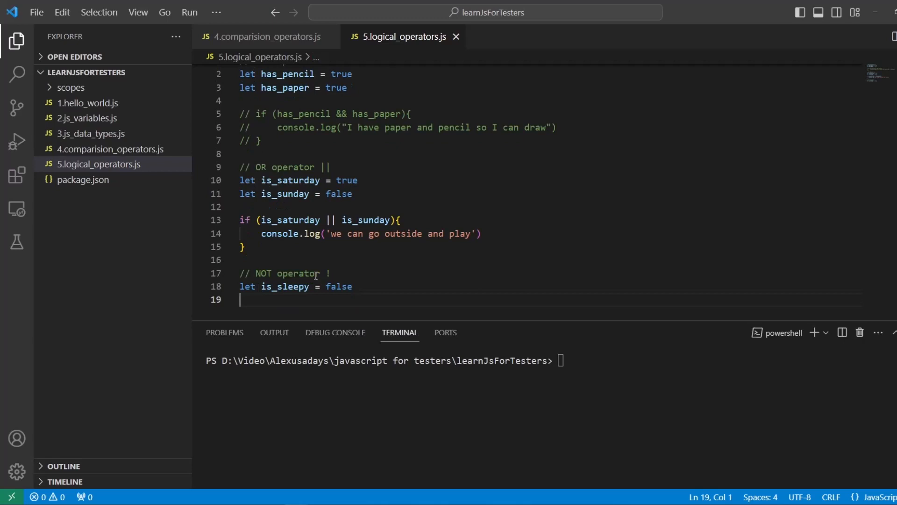
text(if)
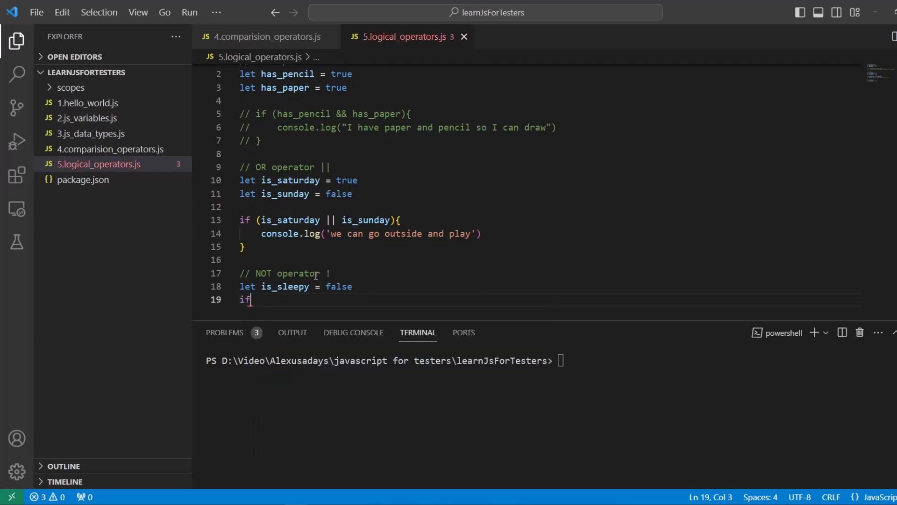
text((is_sleepy)
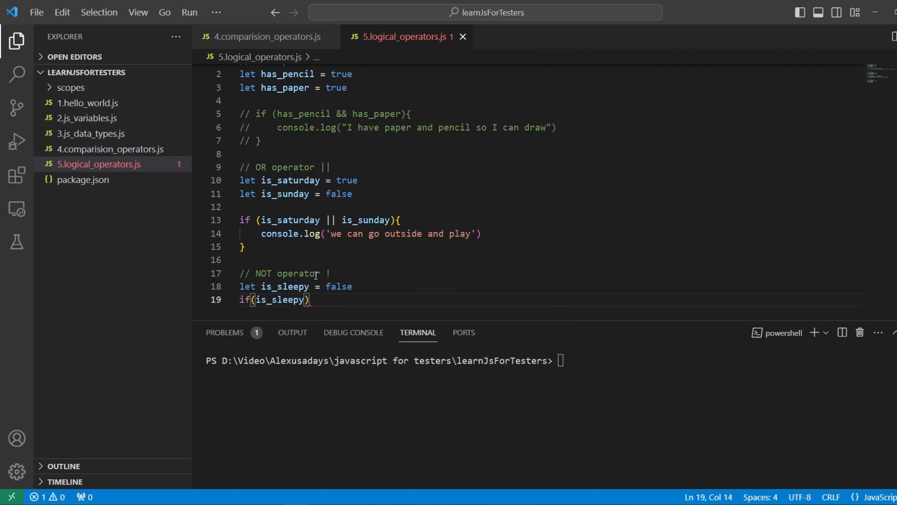
text({)
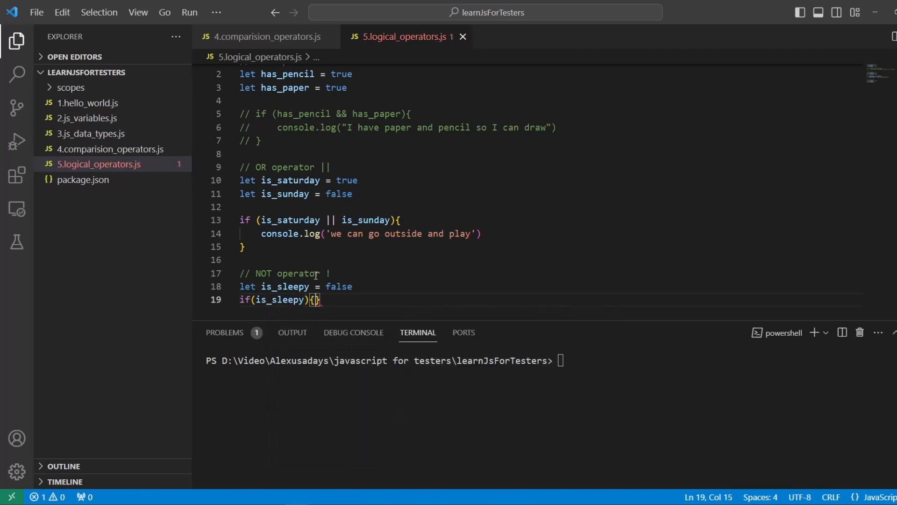
text(console.log("I)
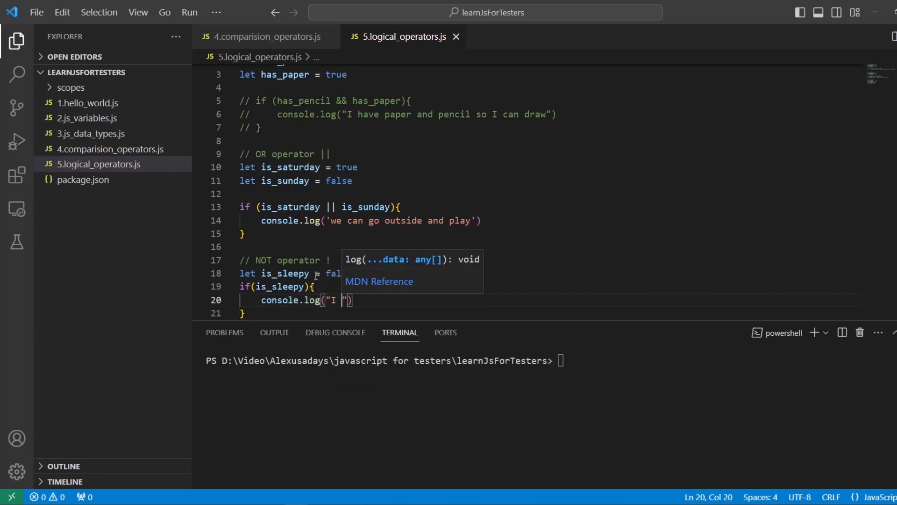
text(want to)
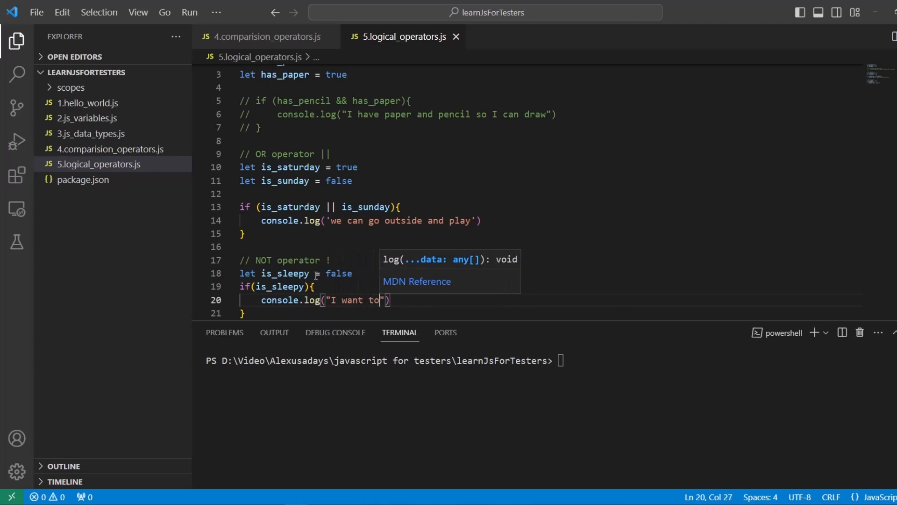
text(sleep)
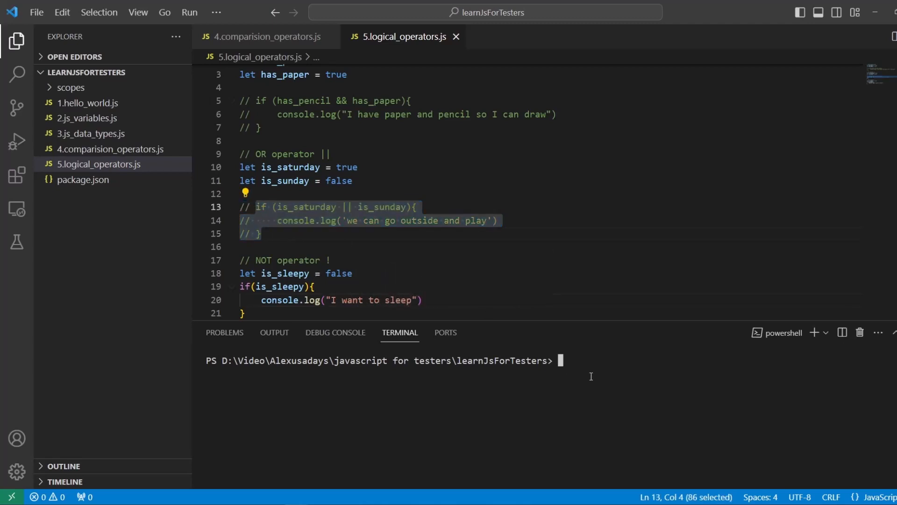
Run node .\5.logical_operators.js, then change the NOT condition to !is_sleepy
text(node .\5.logical_operators.js)
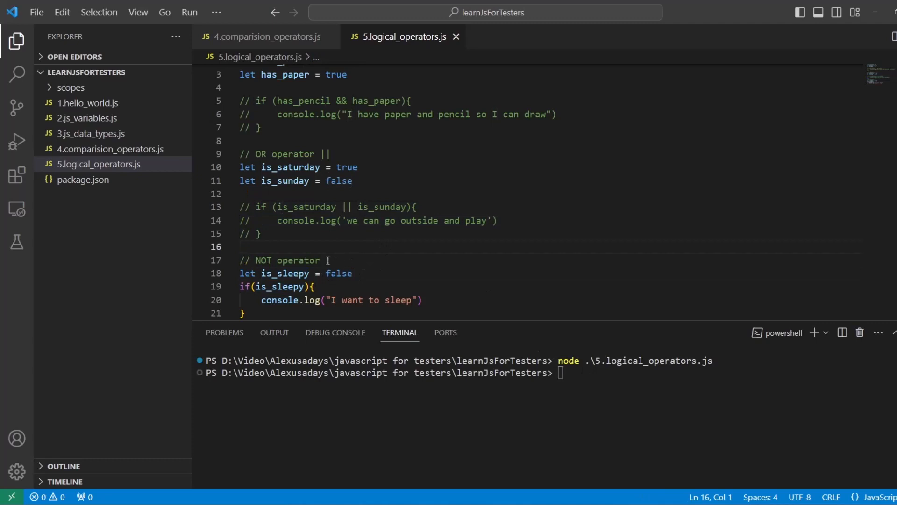
double_click(327, 260)
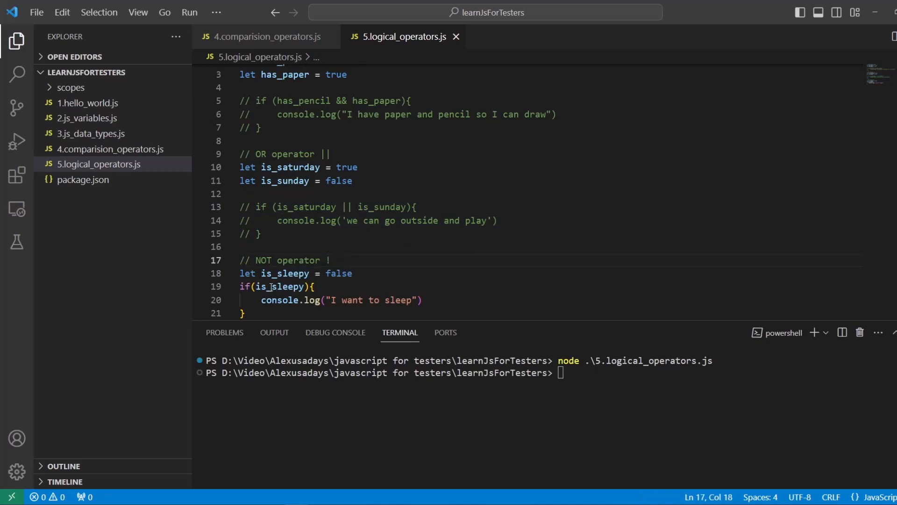
double_click(338, 273)
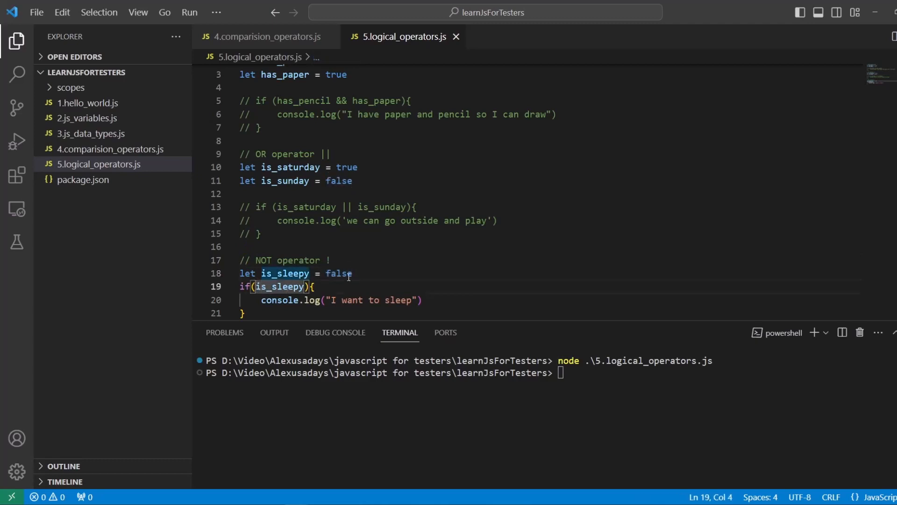
text(!)
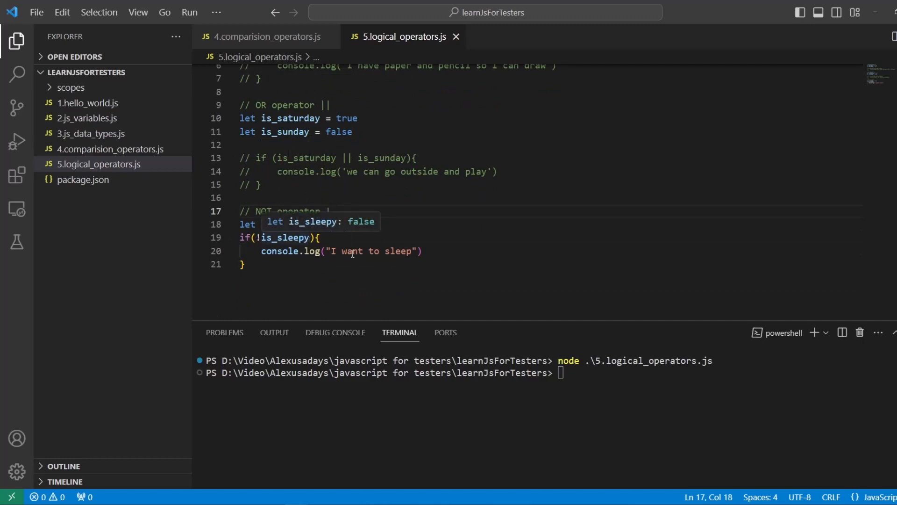
double_click(285, 237)
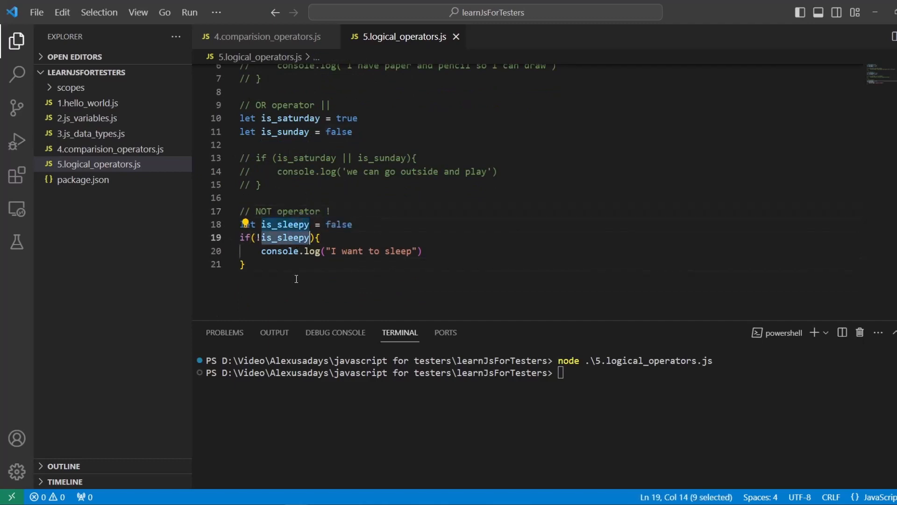
click(594, 372)
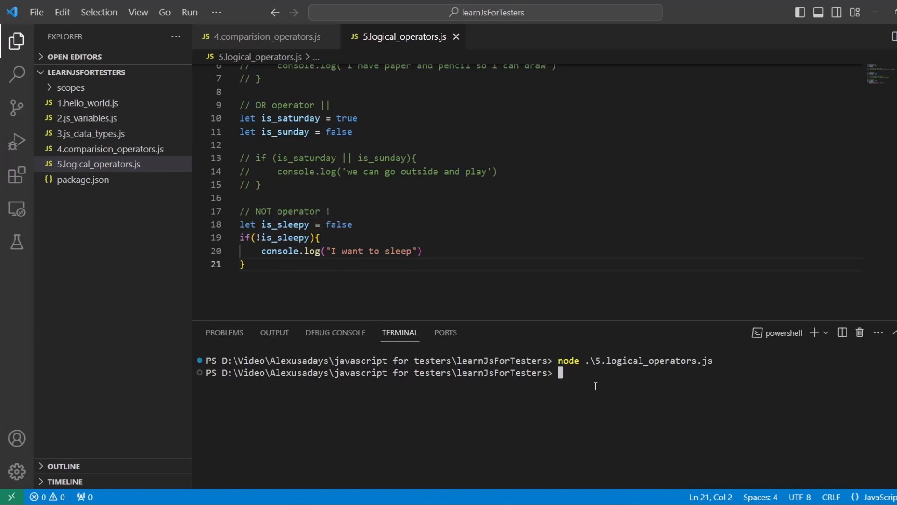
key(Enter)
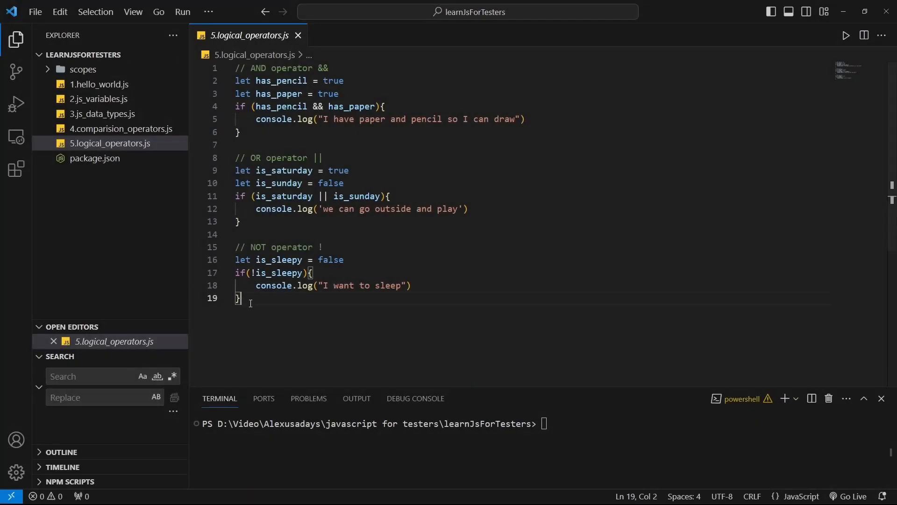
key(ctrl+a)
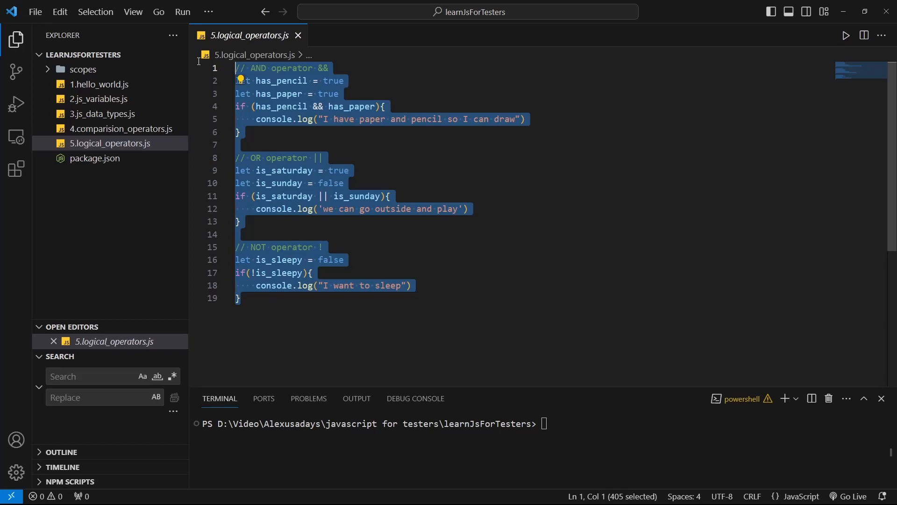
mouse_move(296, 304)
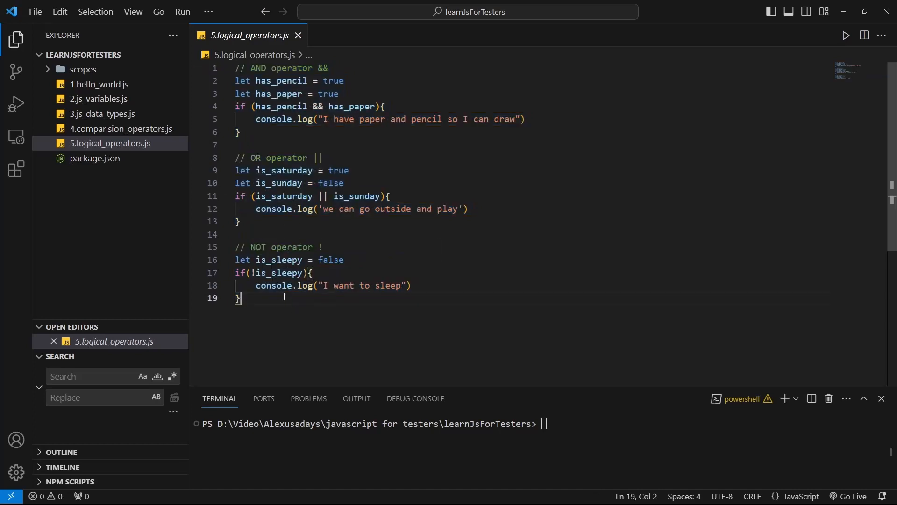
mouse_move(312, 317)
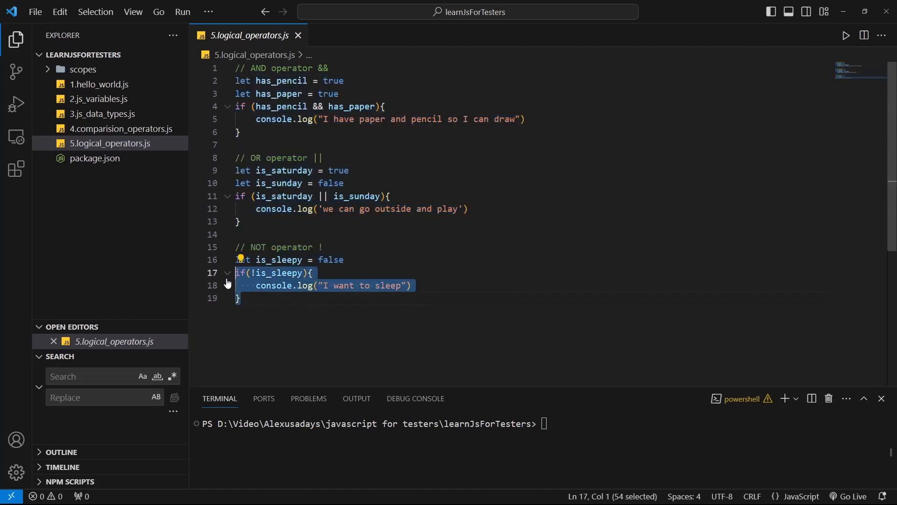
Comment out the NOT if block and move to the end of the last line
key(Ctrl+/)
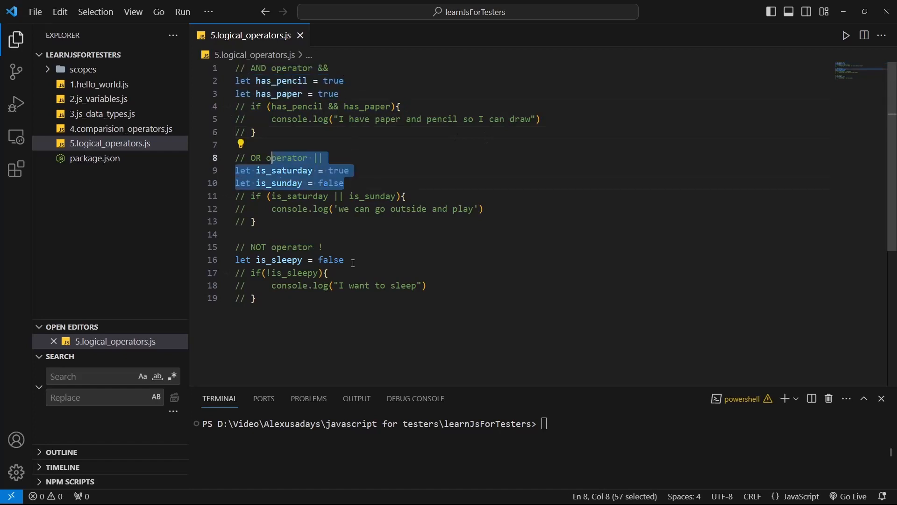
click(257, 298)
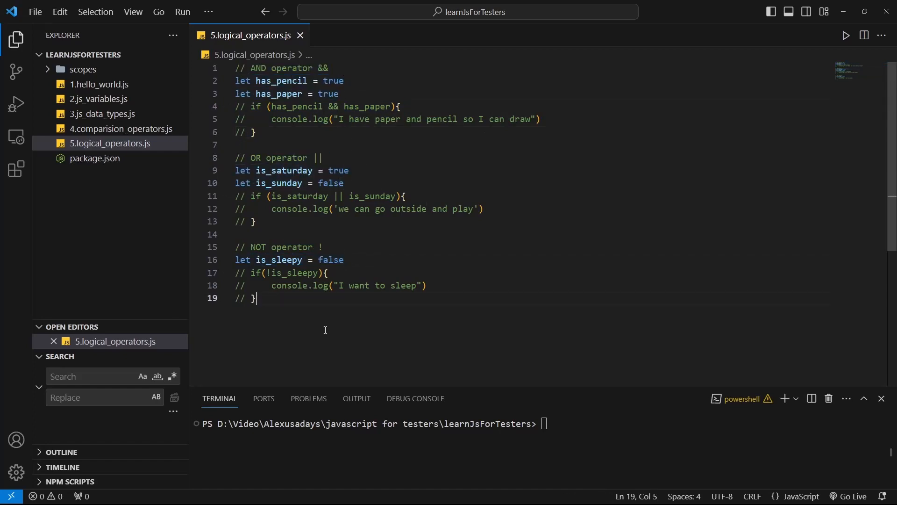
On a new line, type the condition has_pencil && has_paper && (is_saturday || is_sunday) && !is_sleepy
key(Enter)
text(if ()
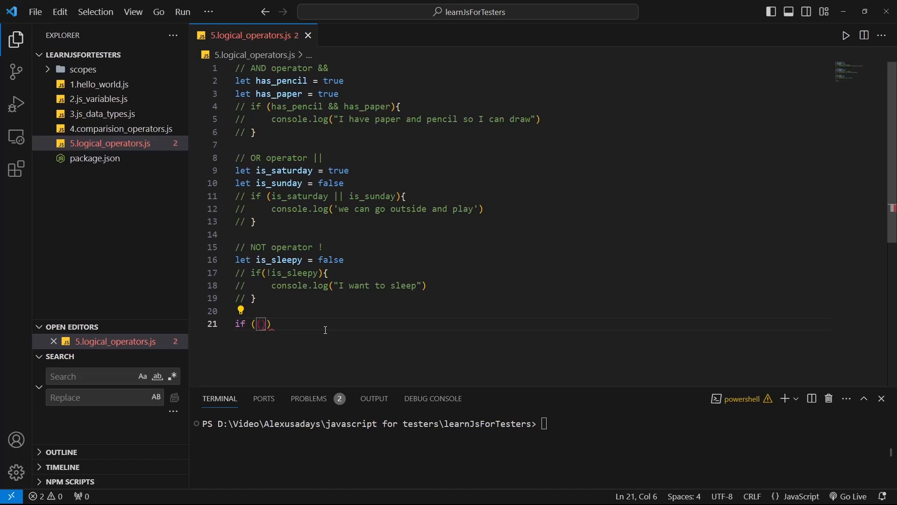
text(has)
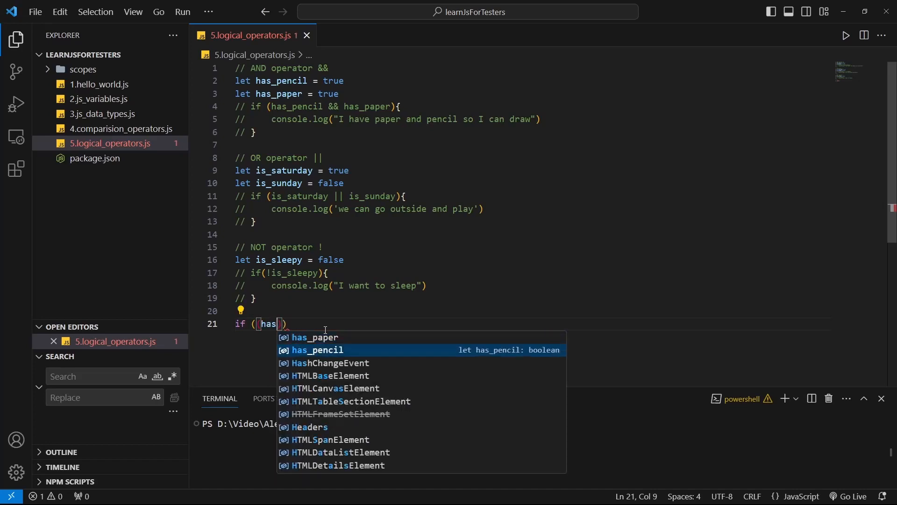
key(Tab)
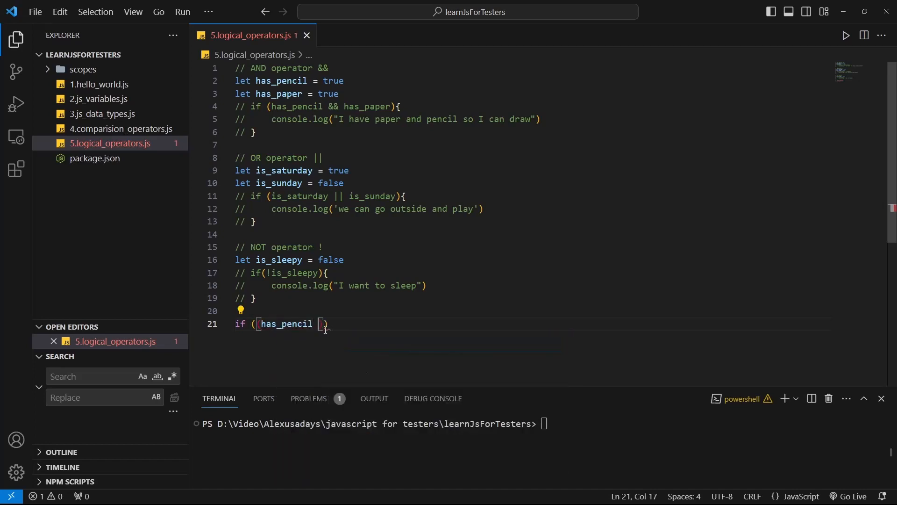
text(&& has_paper)
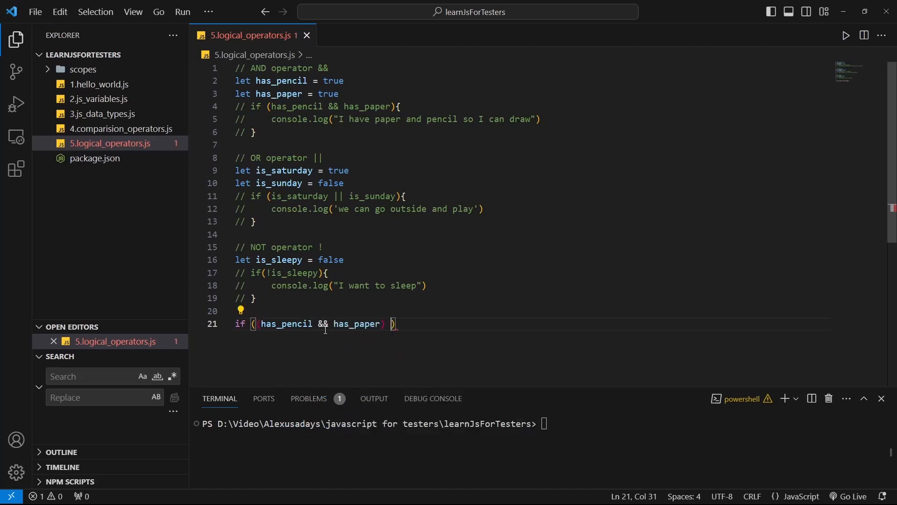
text(&& ()
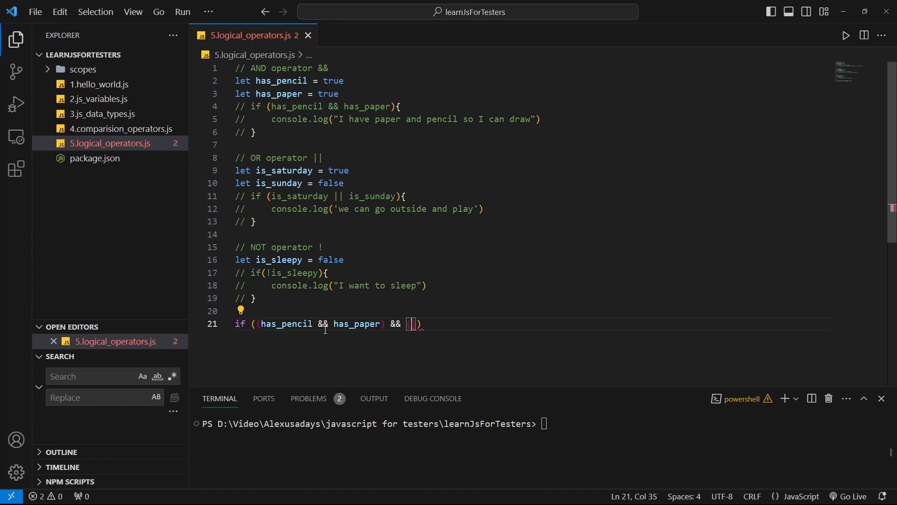
text(is_saturday)
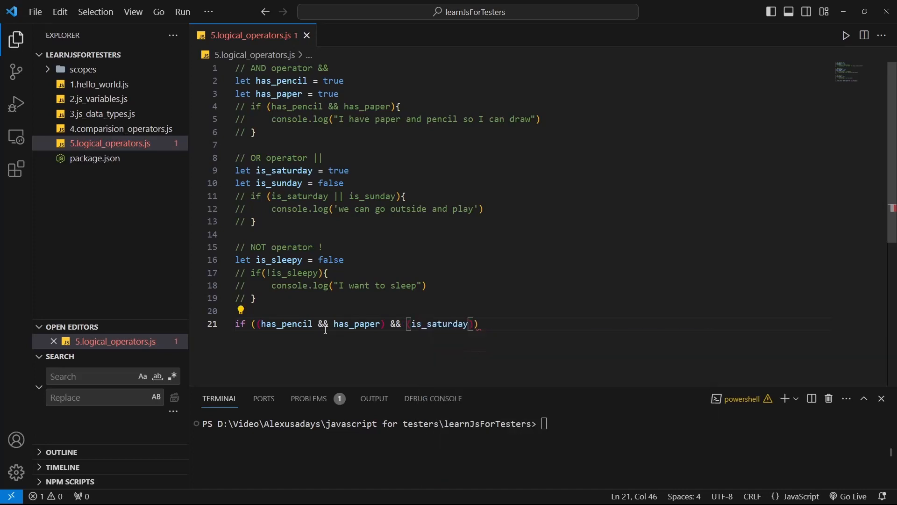
text(||)
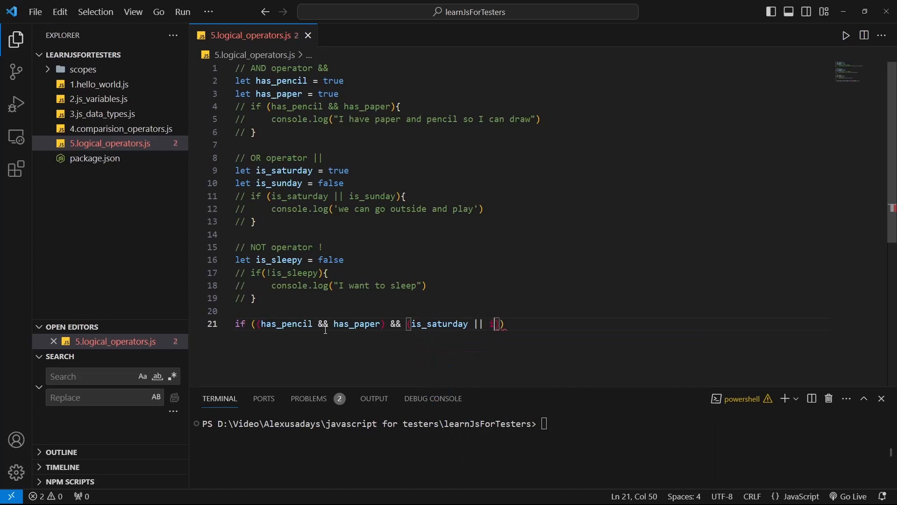
text(is_sunday)
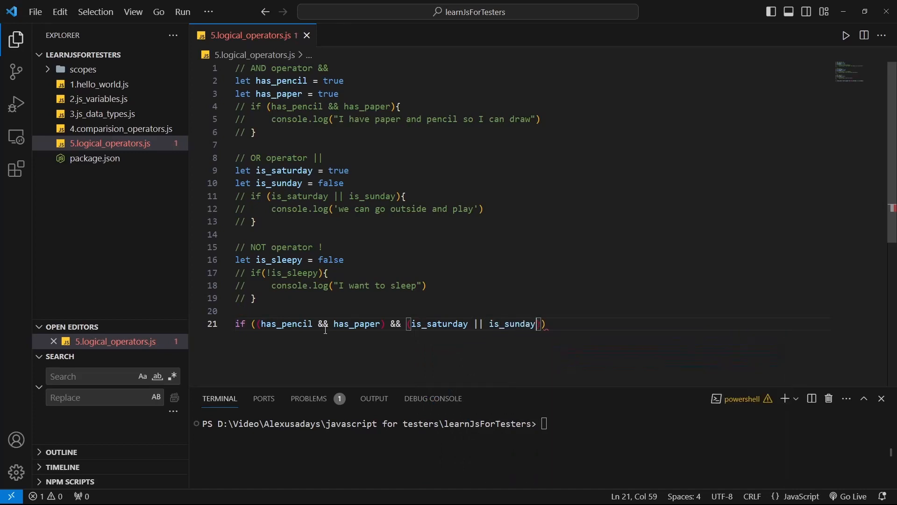
text())
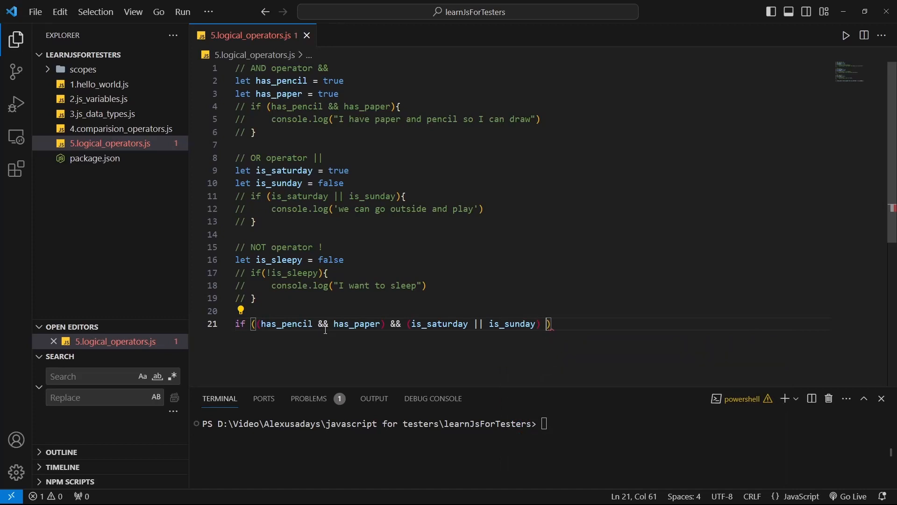
text(&&)
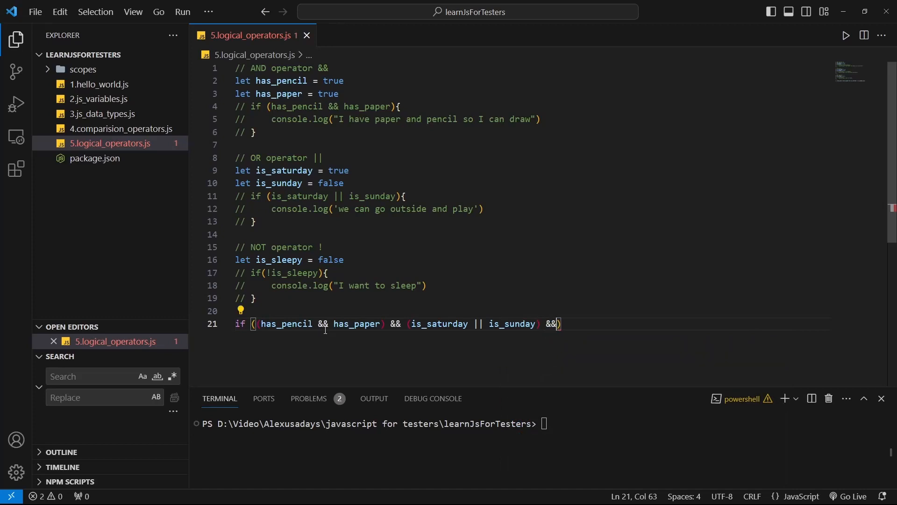
text(!)
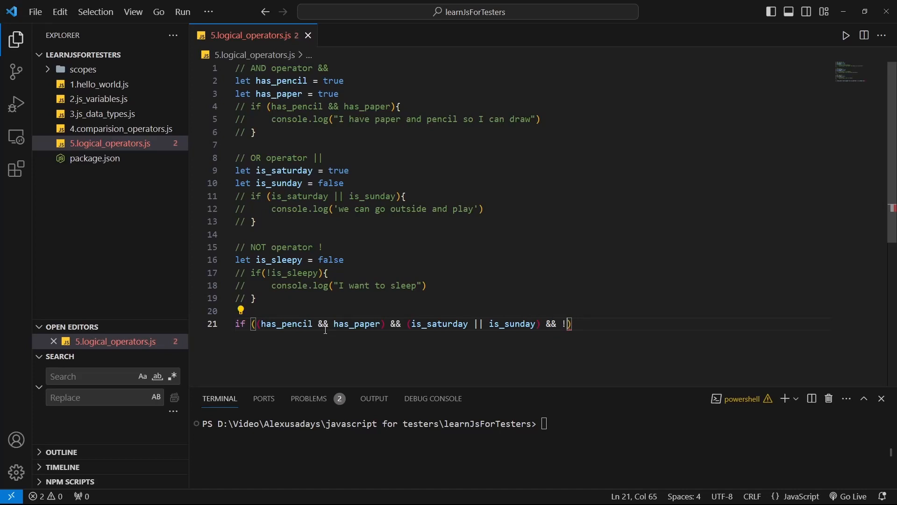
text(is_sleepy)
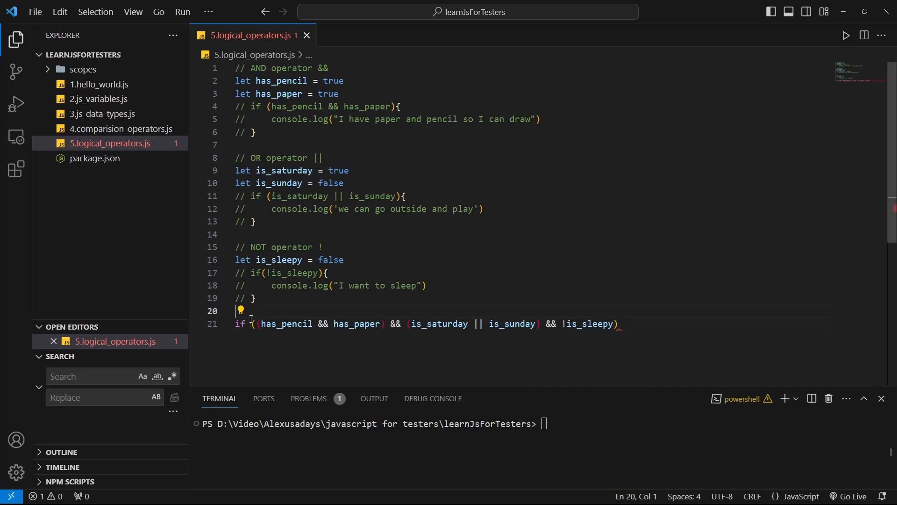
drag(259, 324, 379, 323)
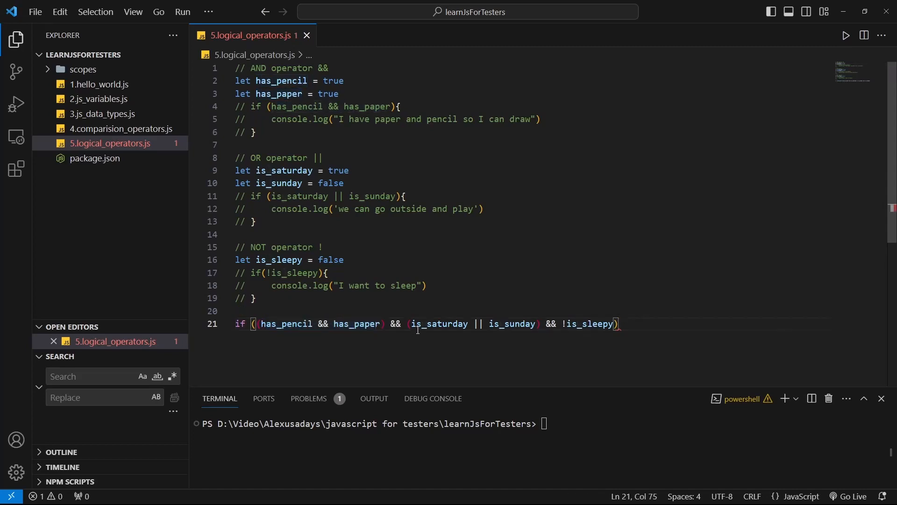
click(331, 170)
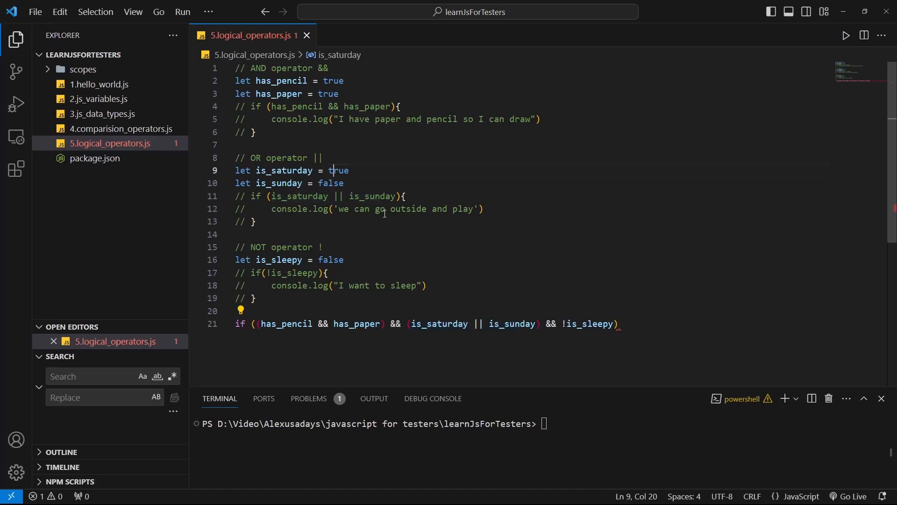
double_click(280, 183)
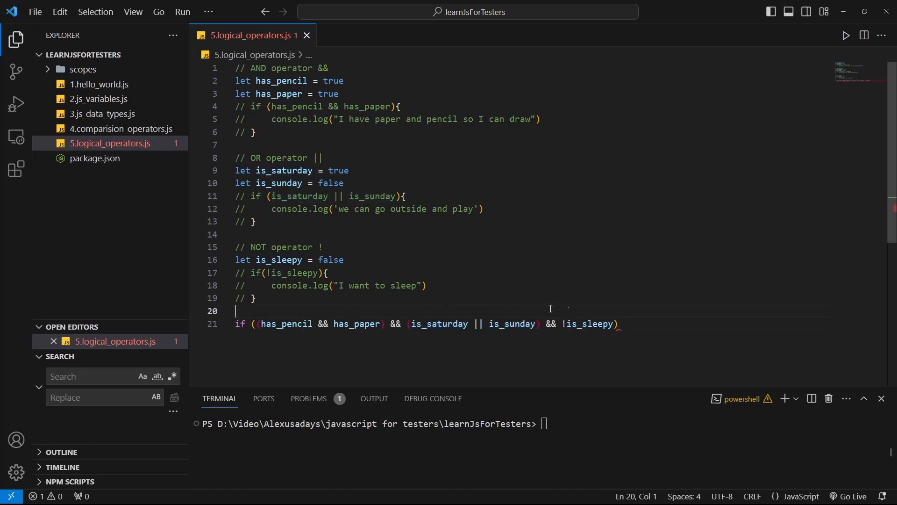
mouse_move(334, 260)
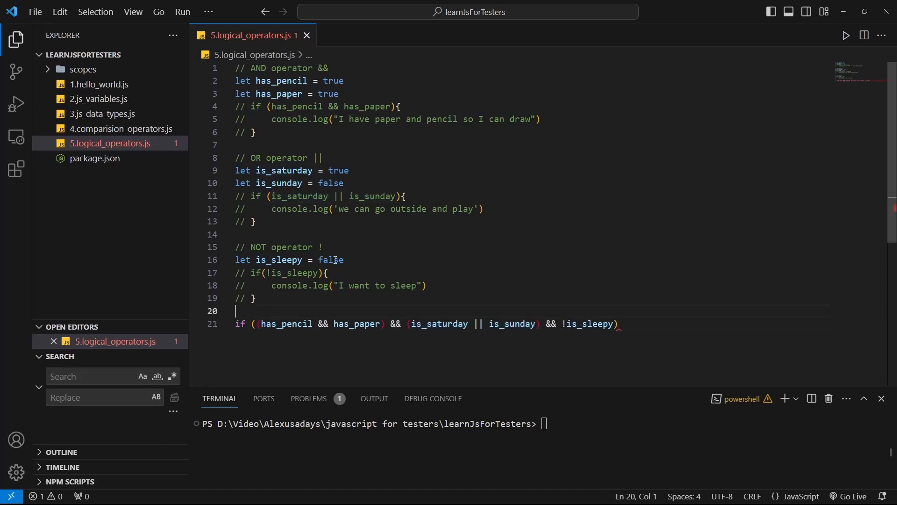
click(620, 323)
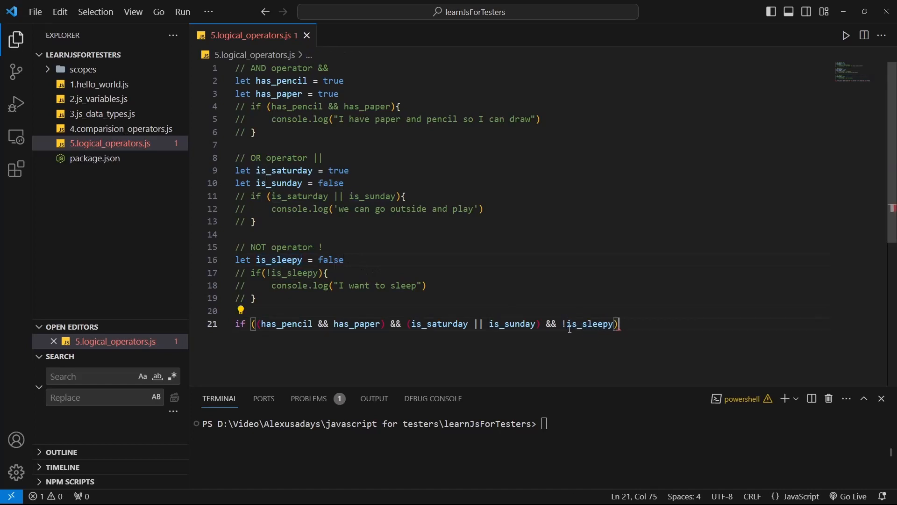
double_click(587, 324)
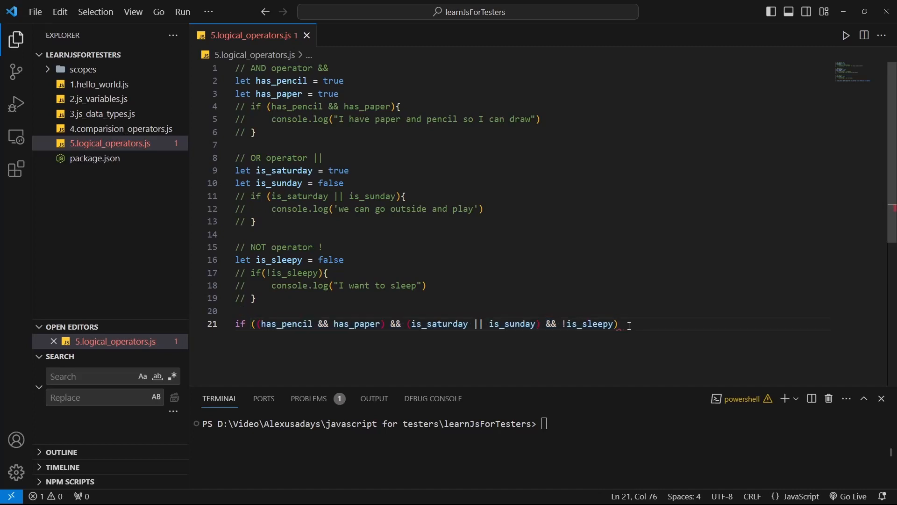
Add a body logging "I have paper and pen, it is weekend and I am not sleepy so I can draw all day!"
text({)
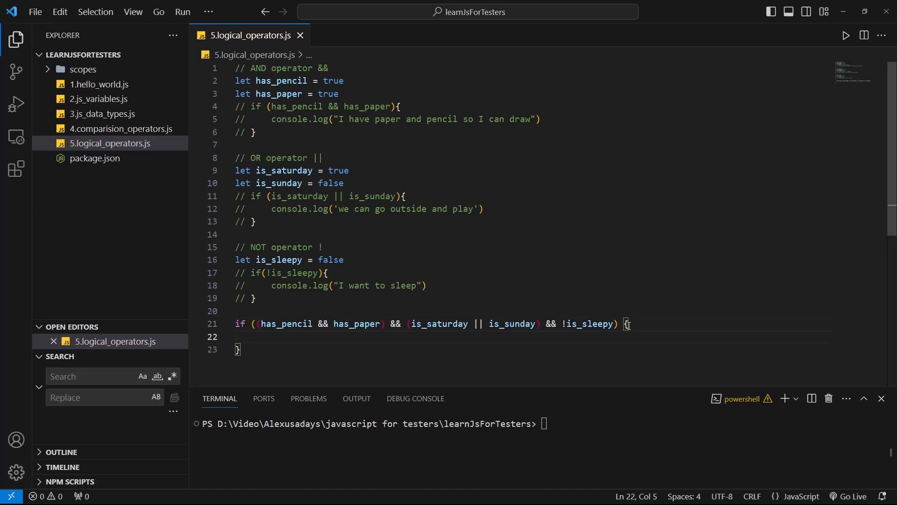
text(console.log("I)
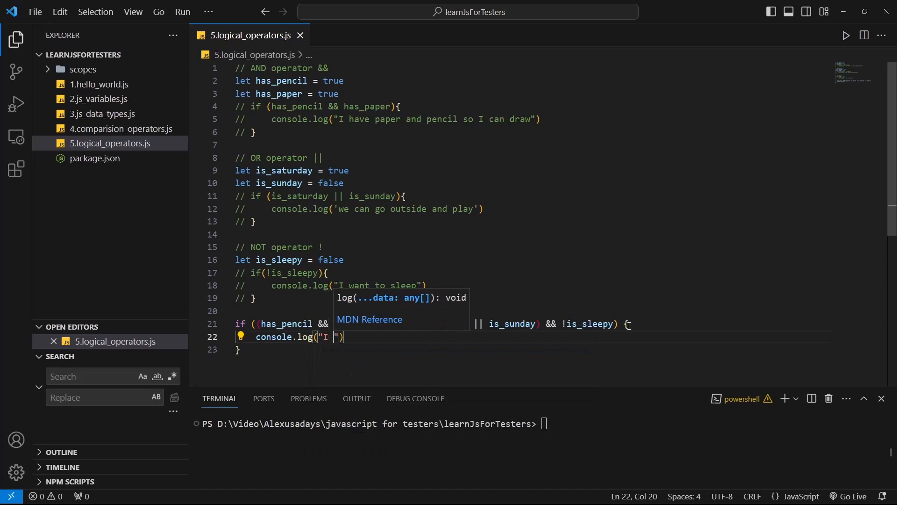
text(have paper a)
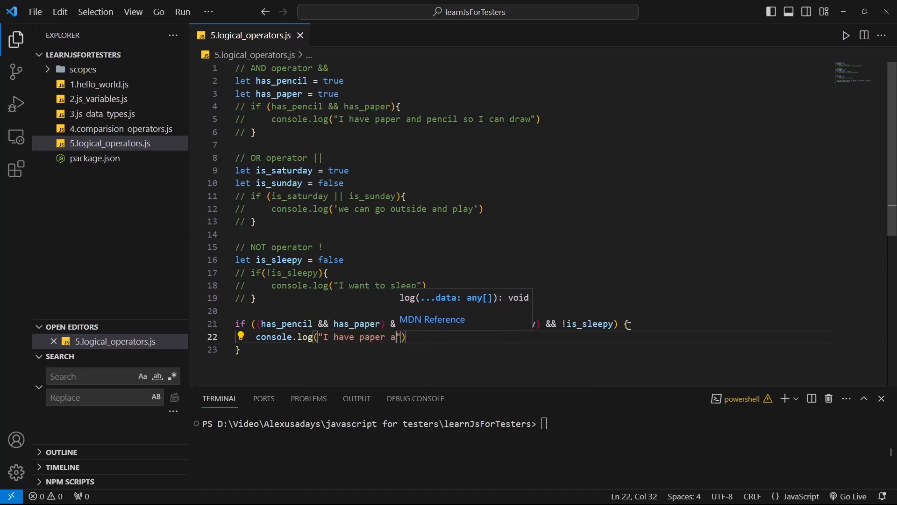
text(nd pen, it is weekend and I am not sleepy so I can draw all day)
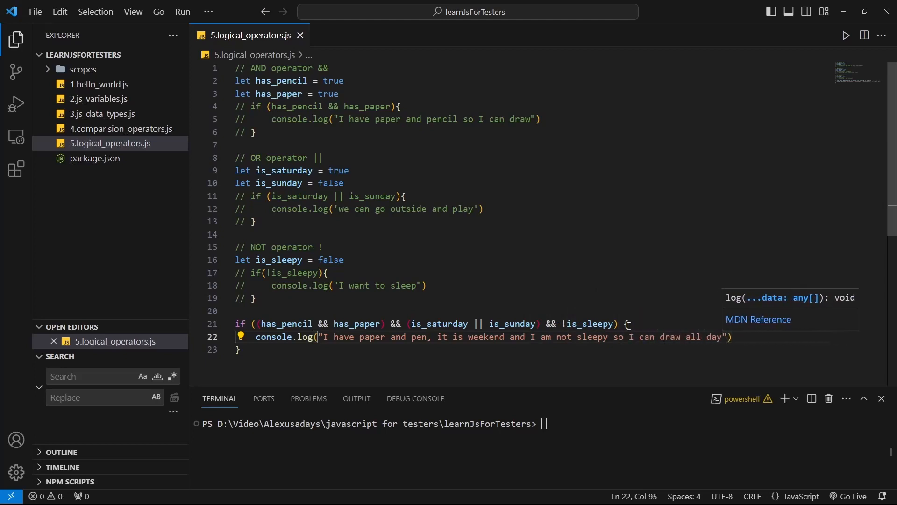
text(!)
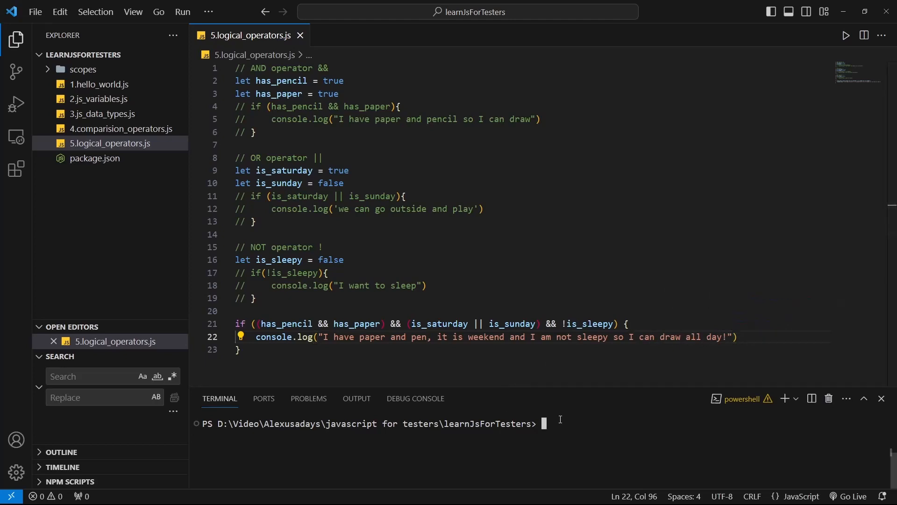
Run node .\5.logical_operators.js in the terminal to print the draw-all-day message
text(n)
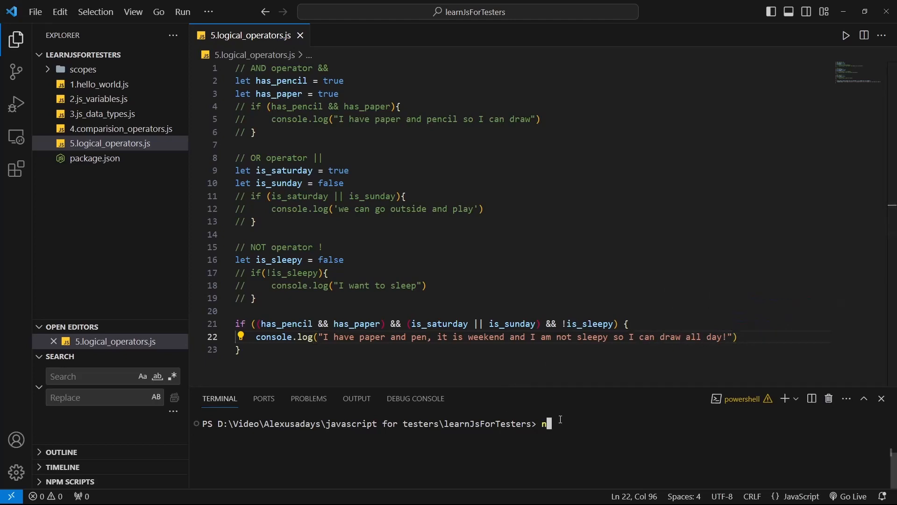
key(Enter)
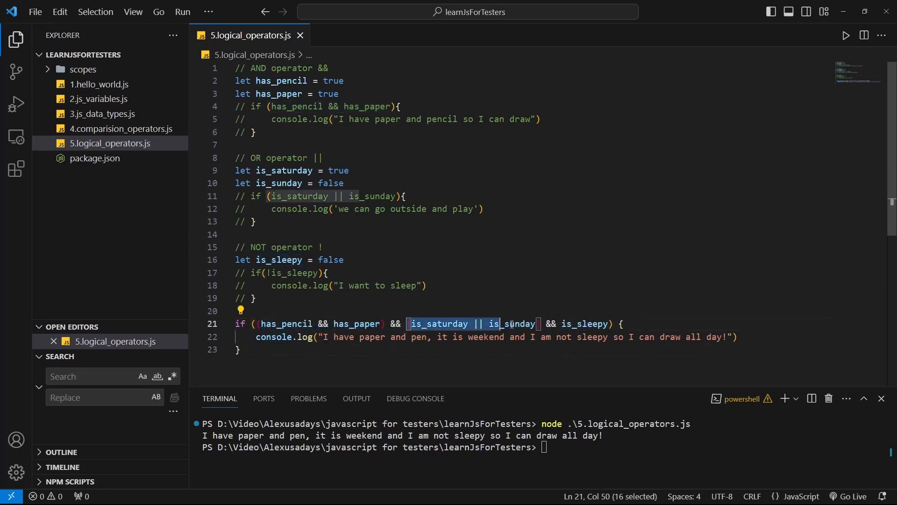
Highlight the weekend OR group and other condition parts, then set is_saturday to false
double_click(582, 323)
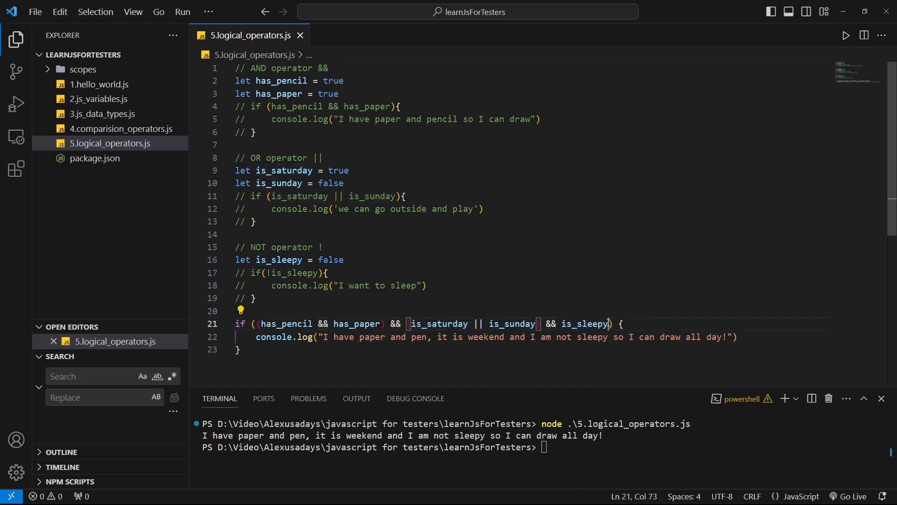
drag(609, 324, 258, 324)
text(!)
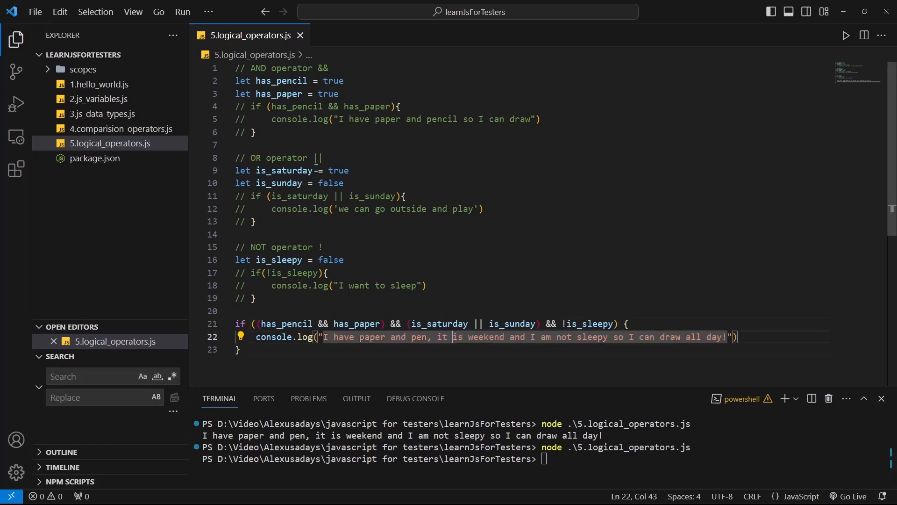
click(337, 171)
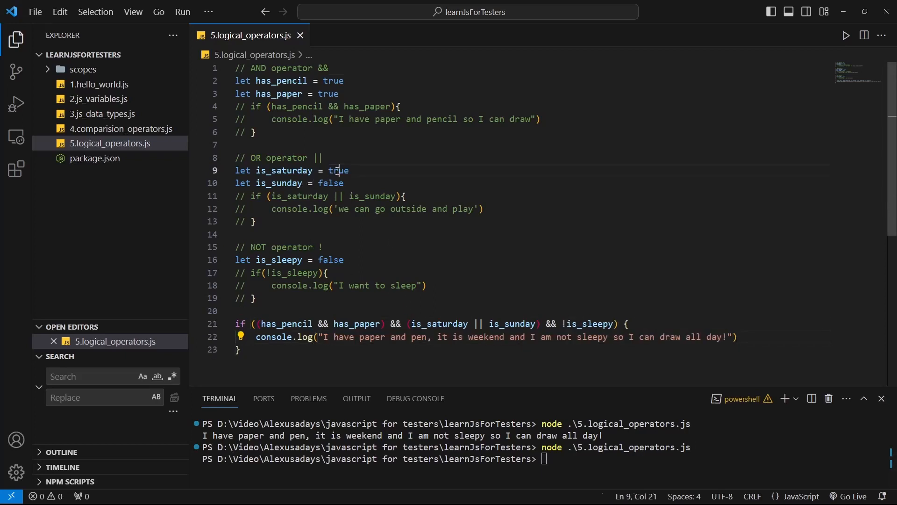
text(false)
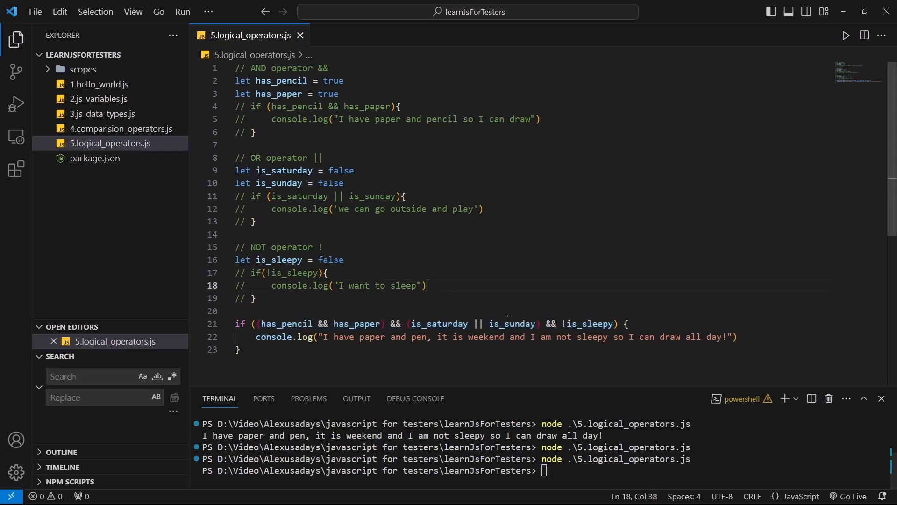
Set is_saturday back to true and rerun node .\5.logical_operators.js
double_click(341, 170)
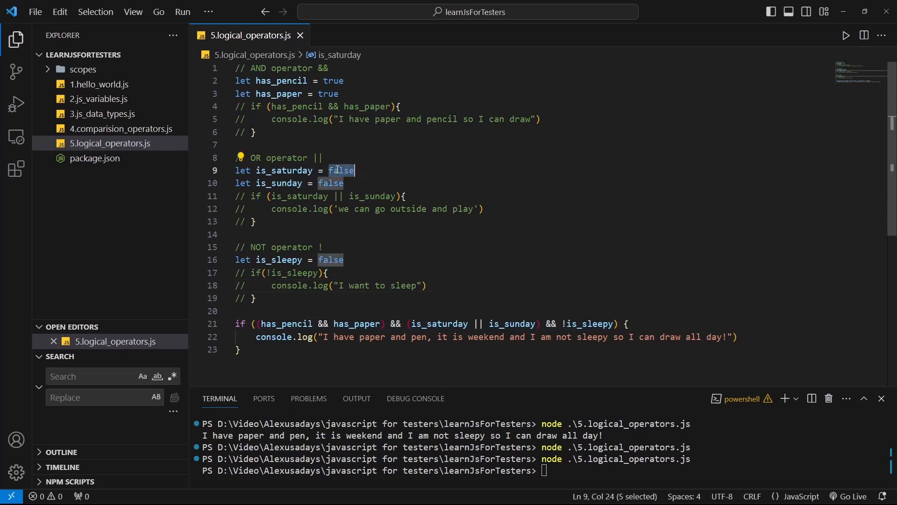
text(true)
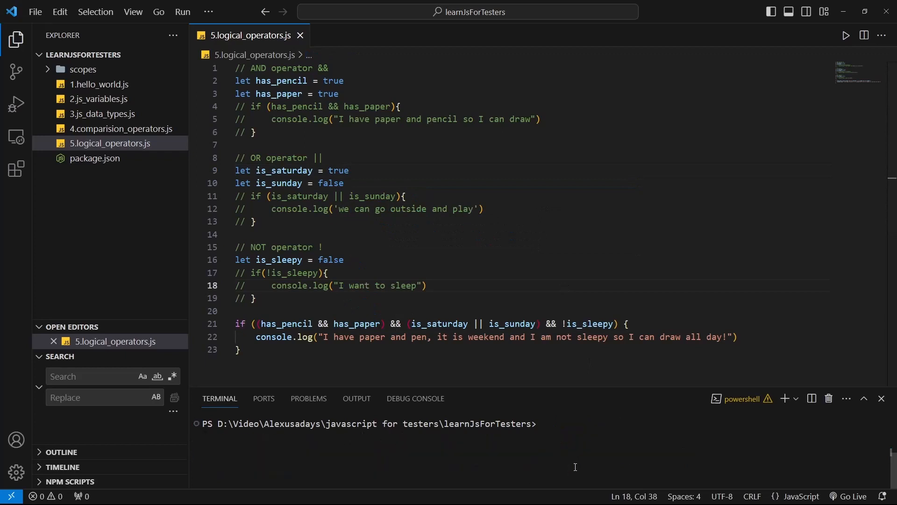
text(node .\5.logical_operators.js)
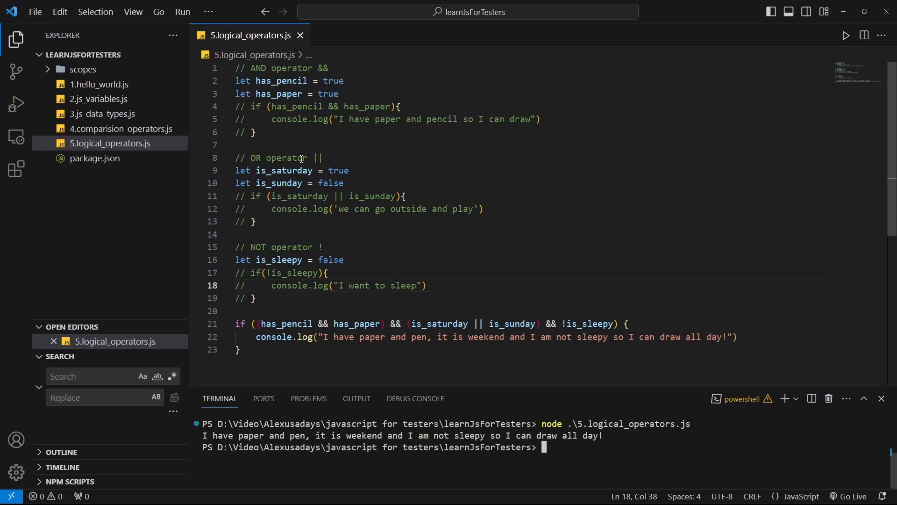
Change has_pencil to false on line 2 and reselect its value
double_click(334, 80)
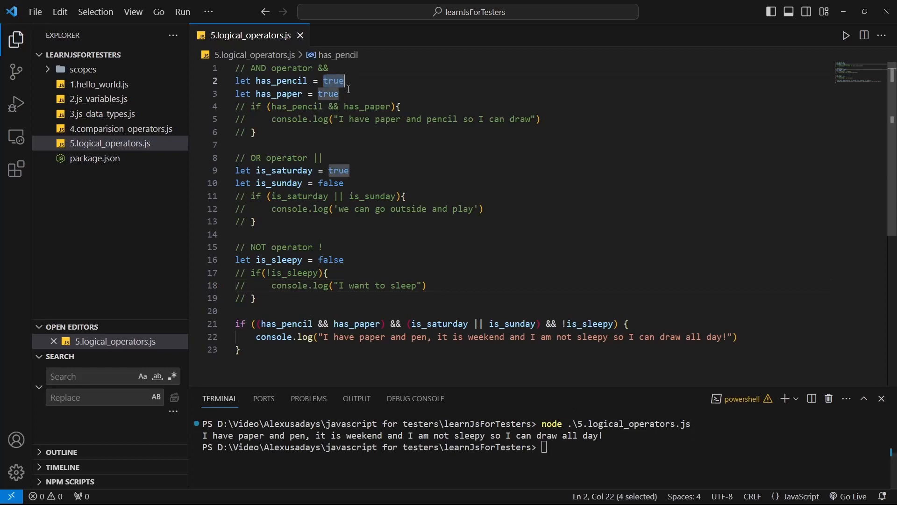
text(false)
click(542, 447)
text(node .\5.logical_operators.js)
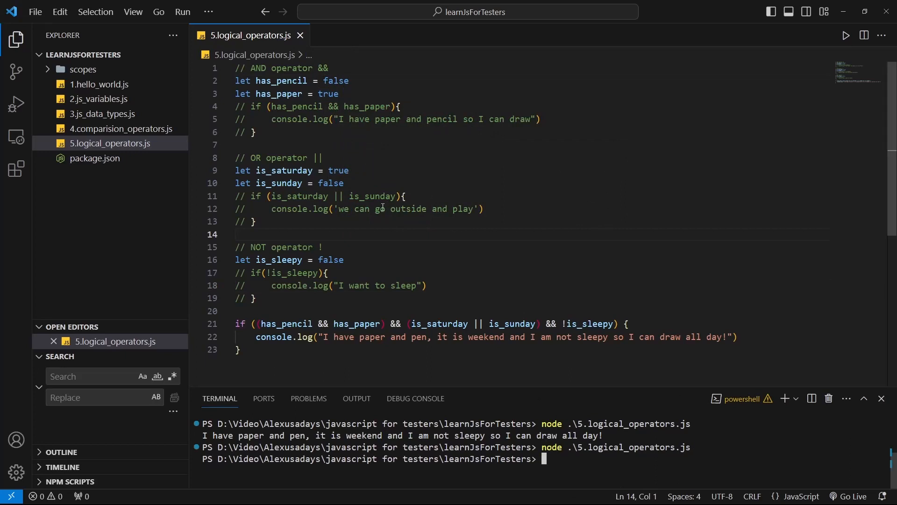
double_click(334, 80)
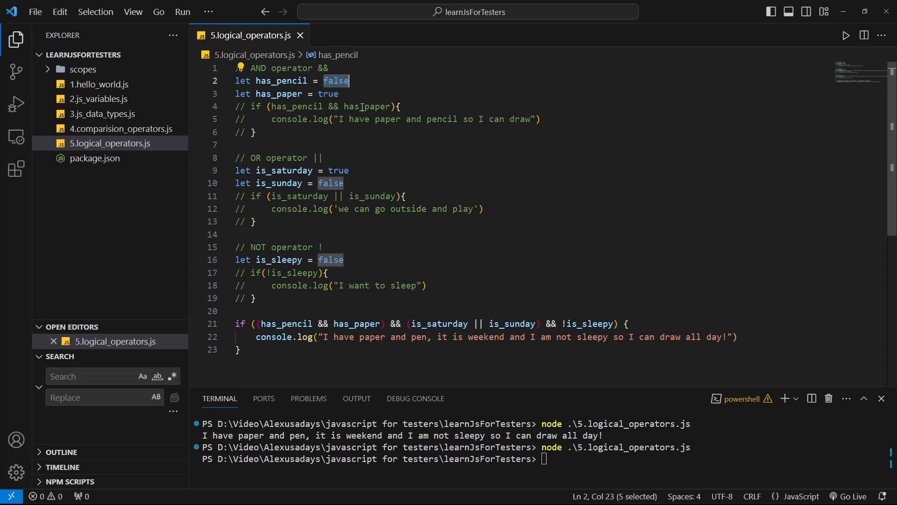